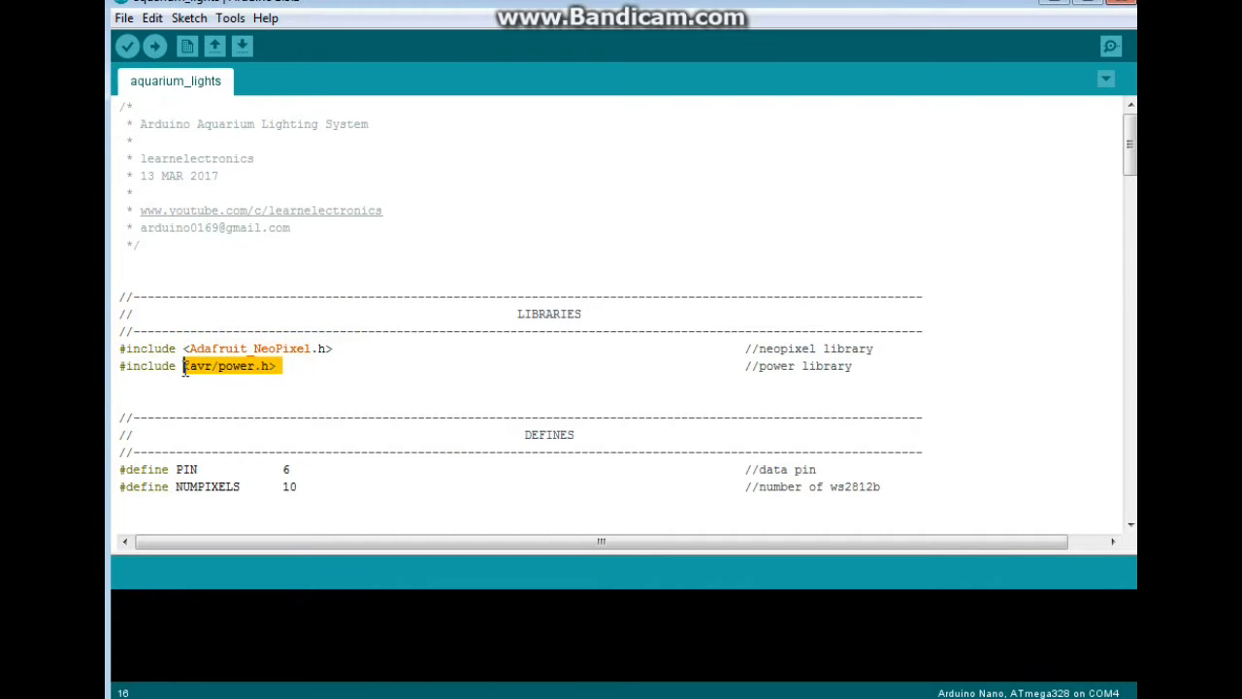
# Review the mode schedule rows for wakeup, morning, night and off with their hours and durations.
pyautogui.scroll(-3)
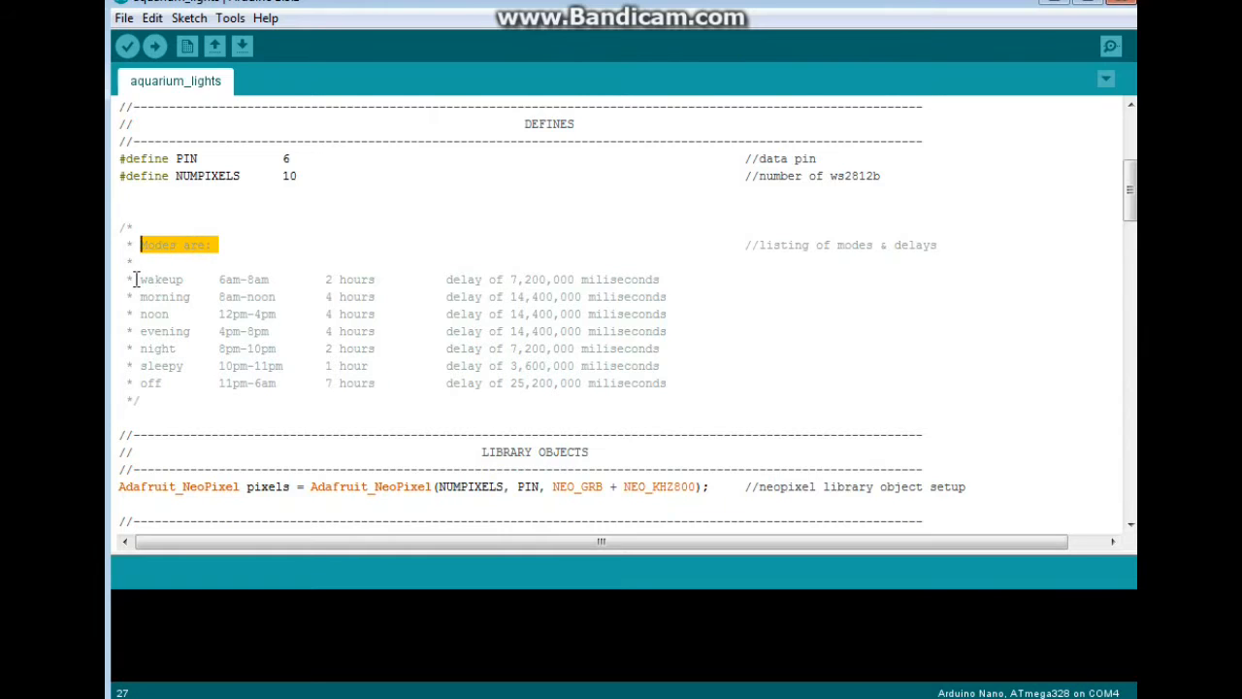
pyautogui.doubleClick(159, 280)
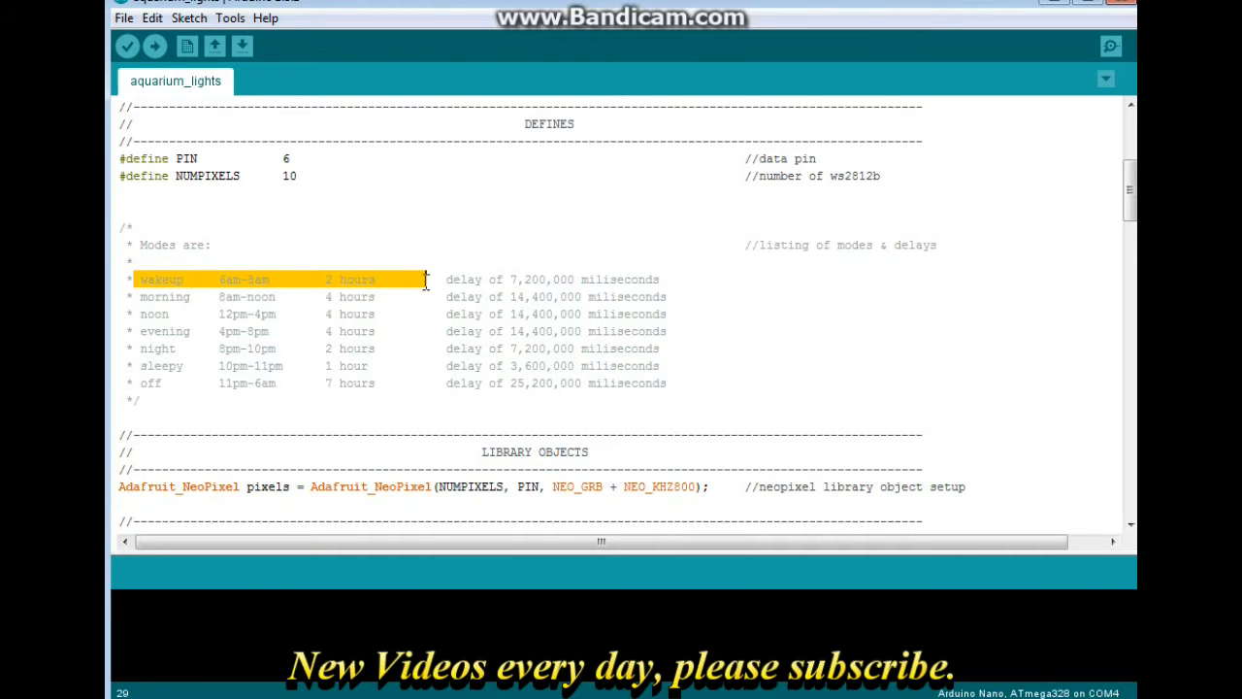
pyautogui.moveTo(425, 280); pyautogui.dragTo(663, 280)
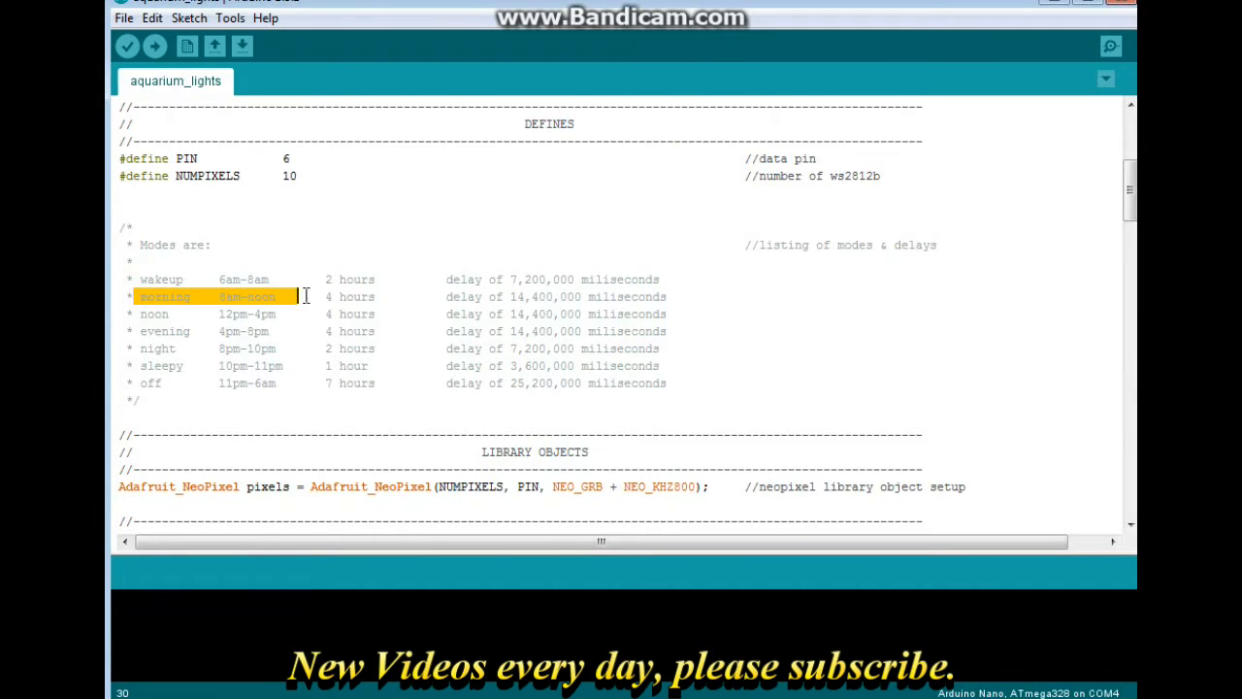
pyautogui.moveTo(307, 295); pyautogui.dragTo(521, 314)
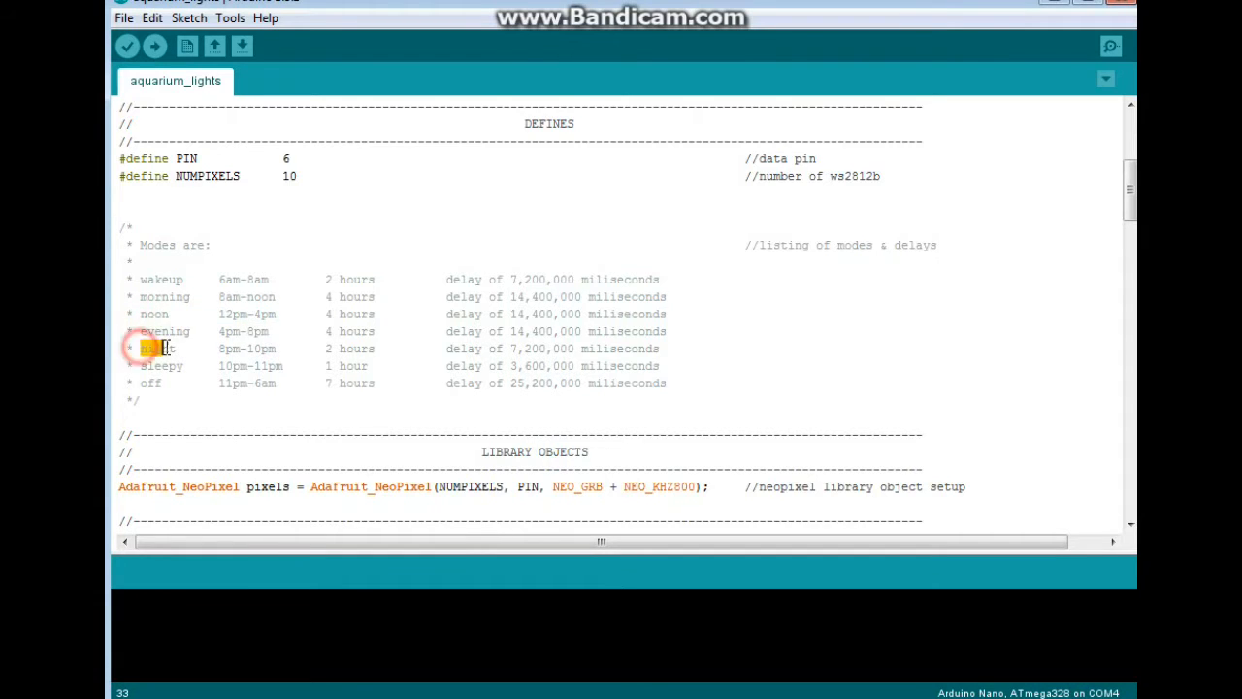
pyautogui.moveTo(139, 350); pyautogui.dragTo(275, 349)
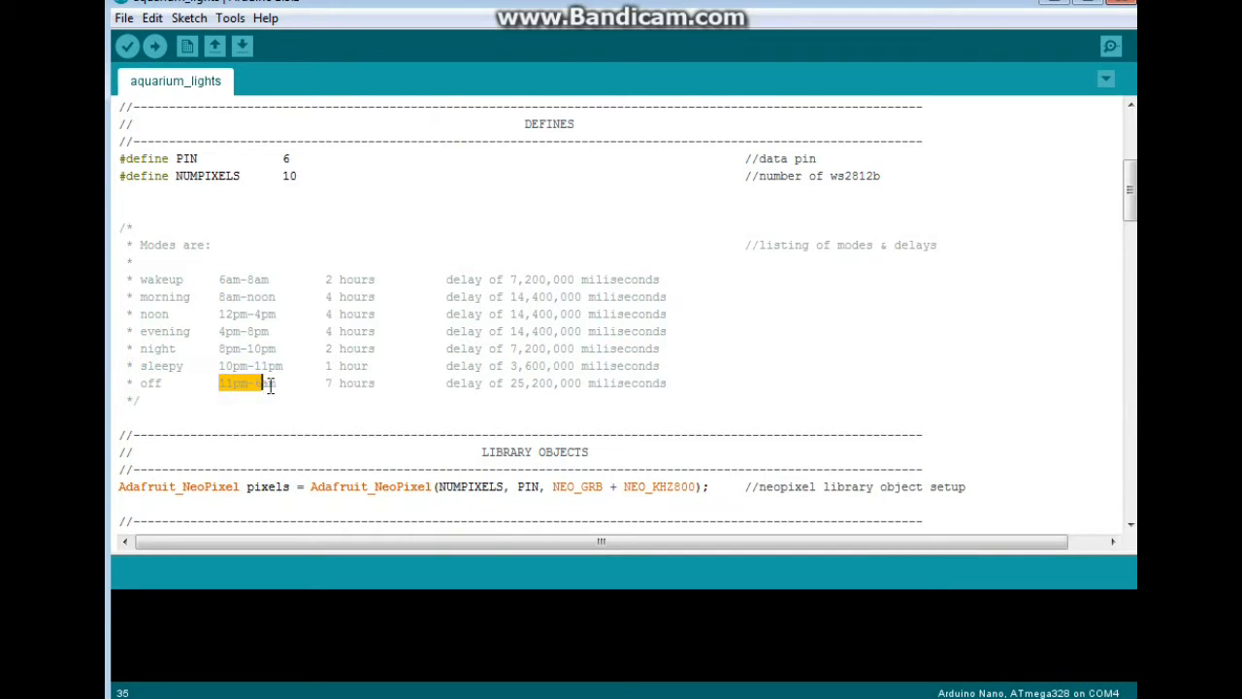
pyautogui.moveTo(237, 382); pyautogui.dragTo(528, 383)
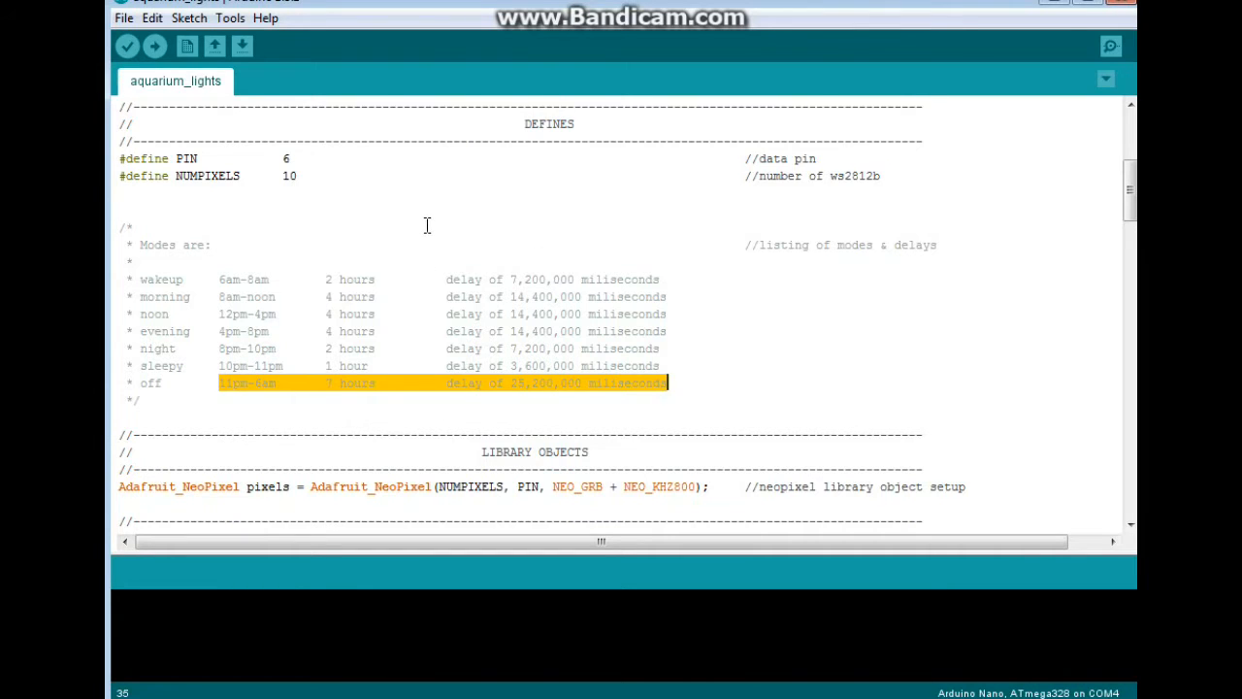
# Review the Adafruit_NeoPixel object constructor with its arguments and the pixels.begin() call in setup.
pyautogui.scroll(-3)
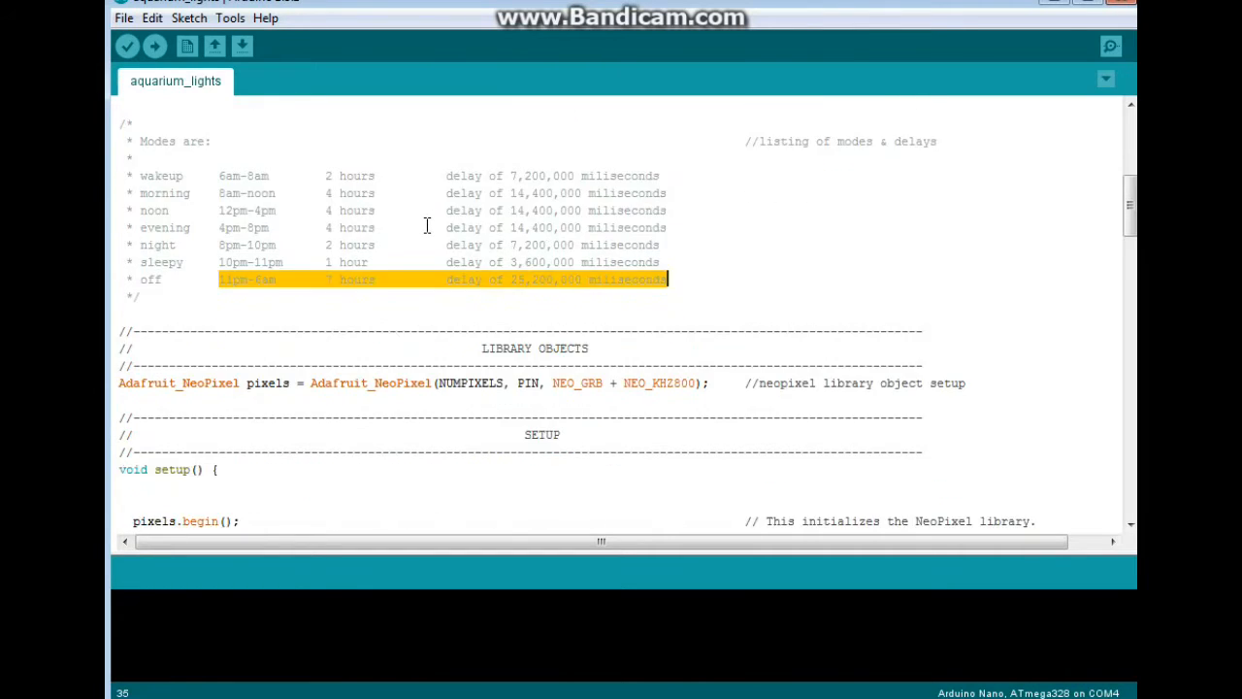
pyautogui.scroll(-3)
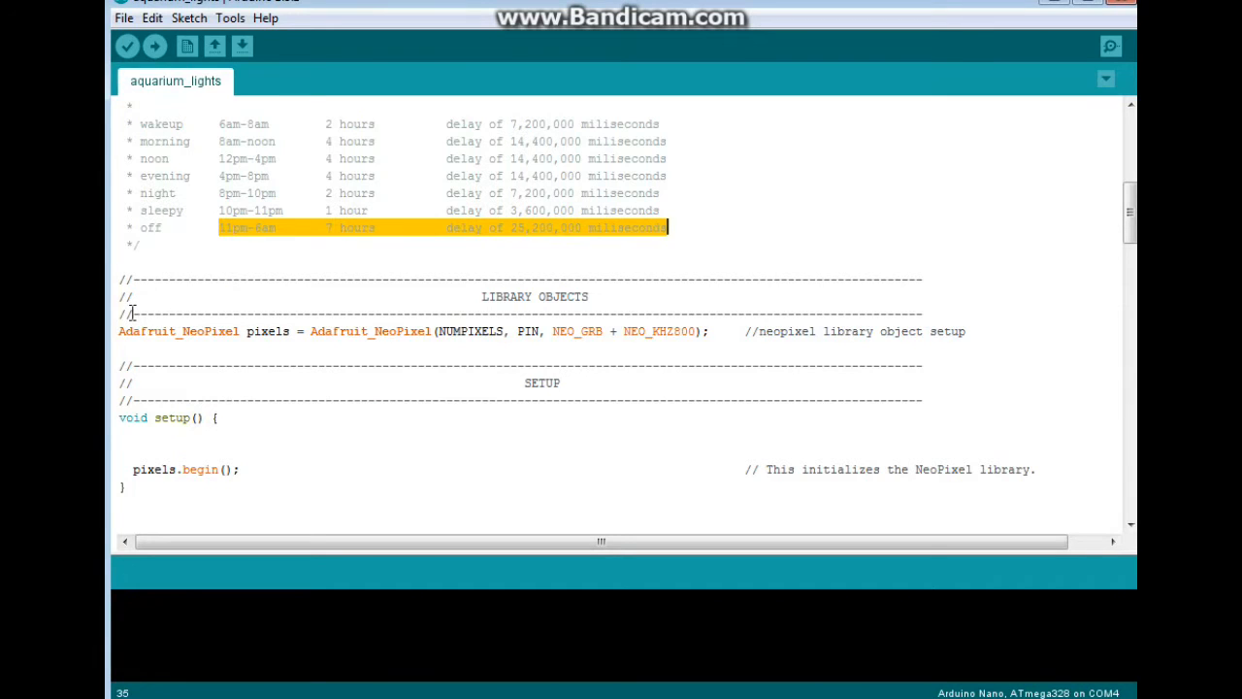
pyautogui.click(117, 330)
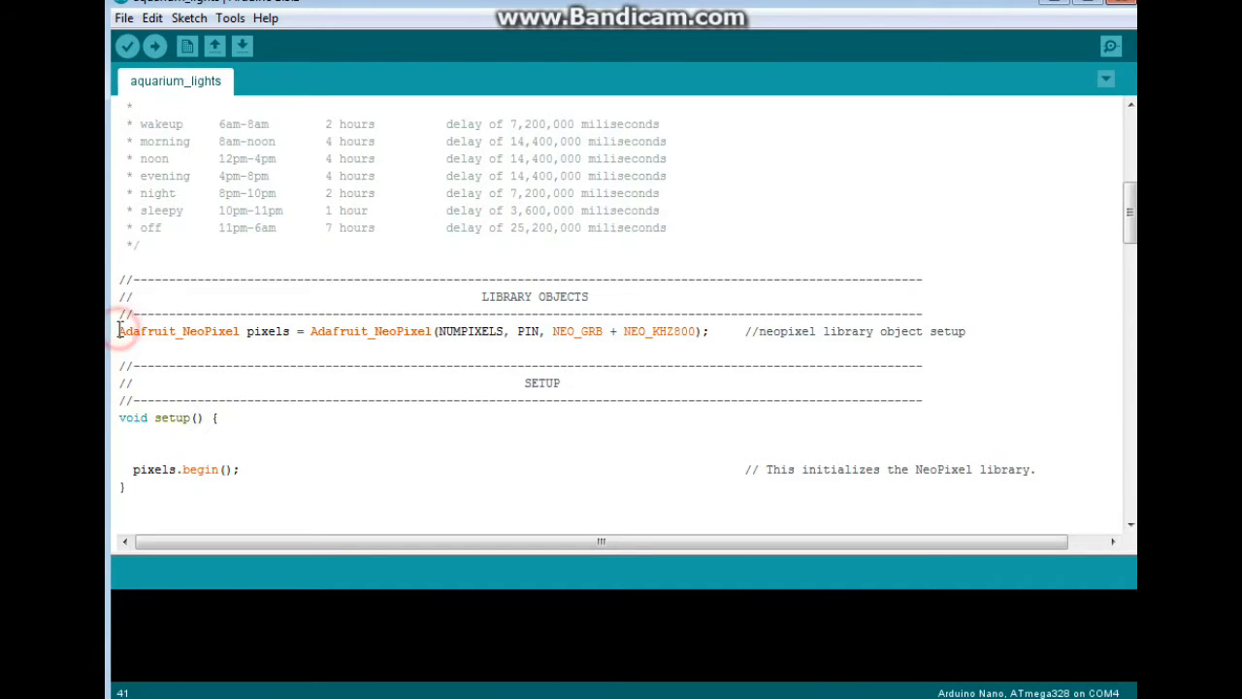
pyautogui.doubleClick(178, 330)
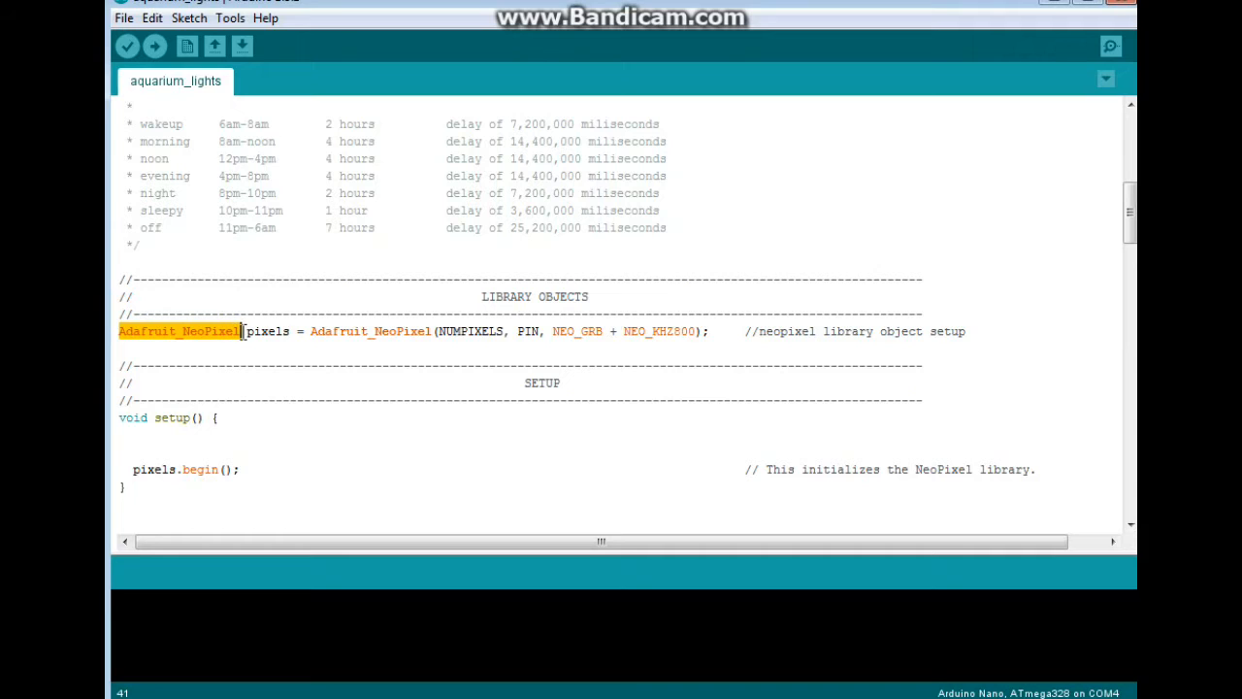
pyautogui.doubleClick(268, 330)
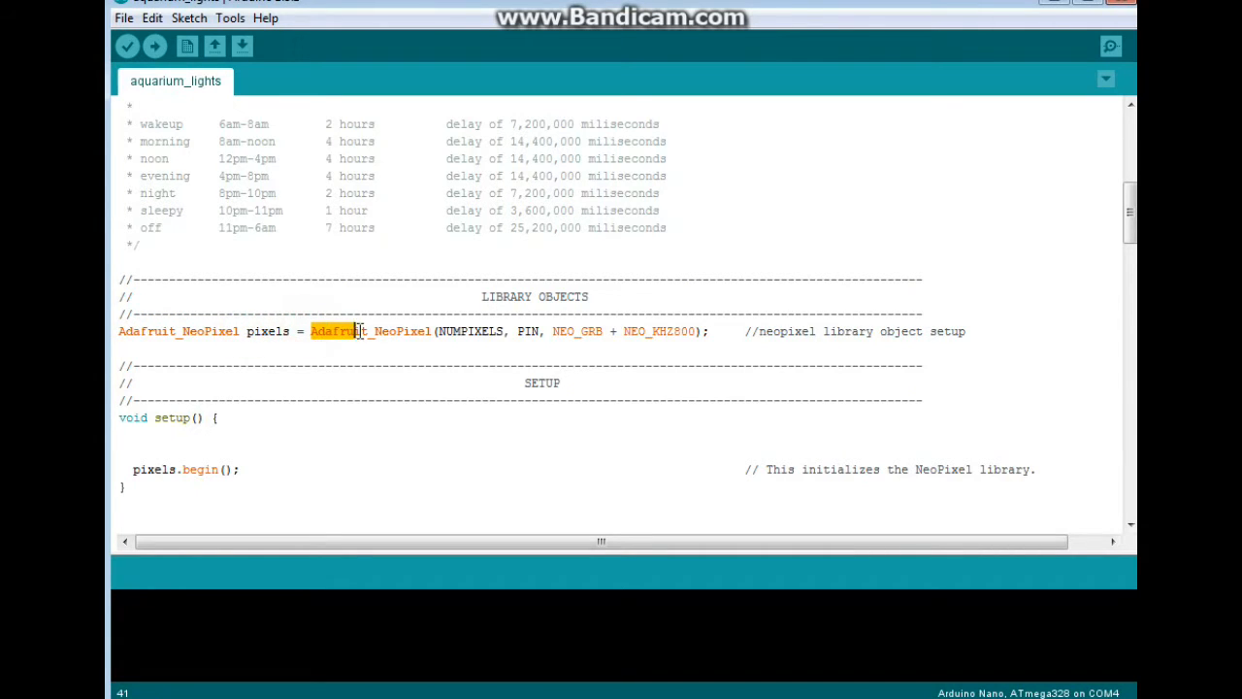
pyautogui.moveTo(359, 330); pyautogui.dragTo(540, 330)
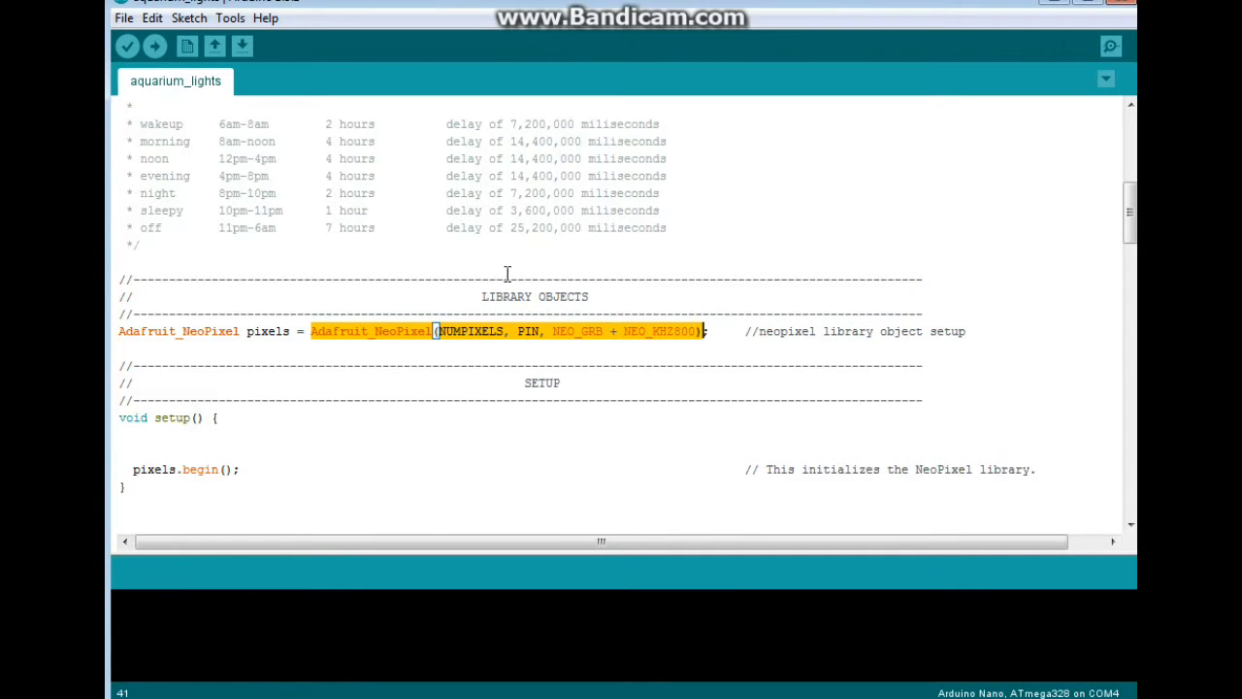
pyautogui.scroll(-3)
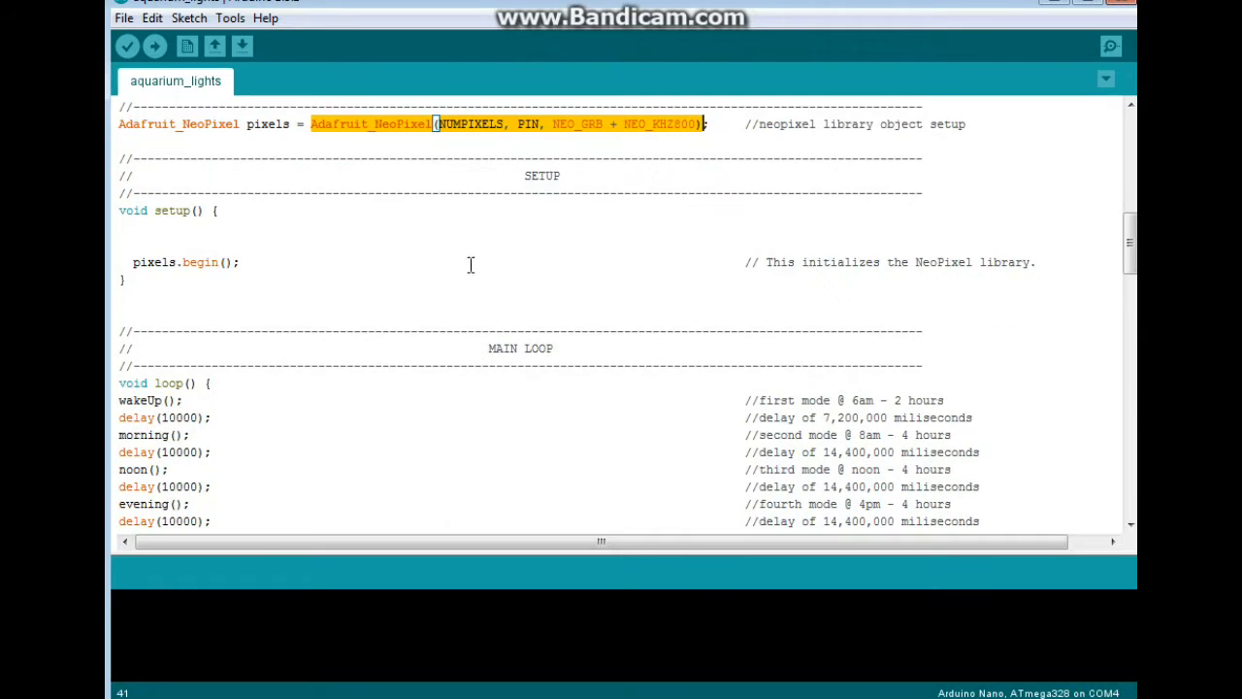
pyautogui.click(225, 262)
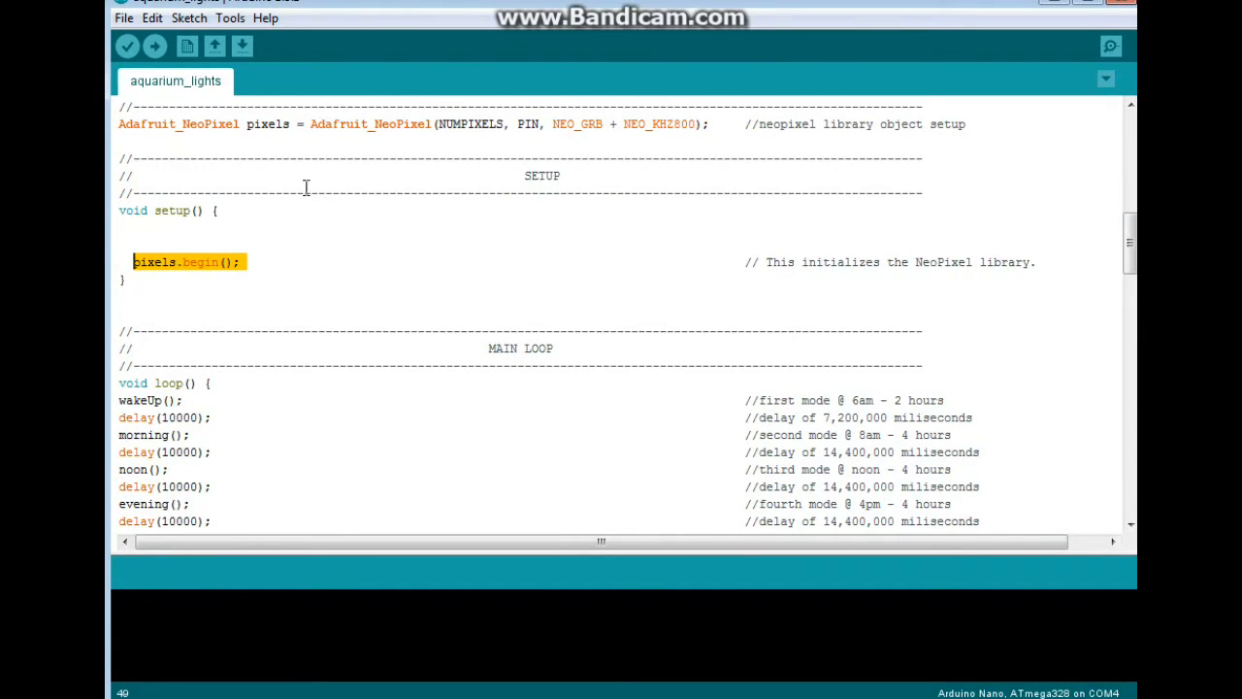
# Walk the loop's calls: wakeUp() with its 7,200,000 ms delay, night(), sleepy() and the final 20000 delay.
pyautogui.scroll(-3)
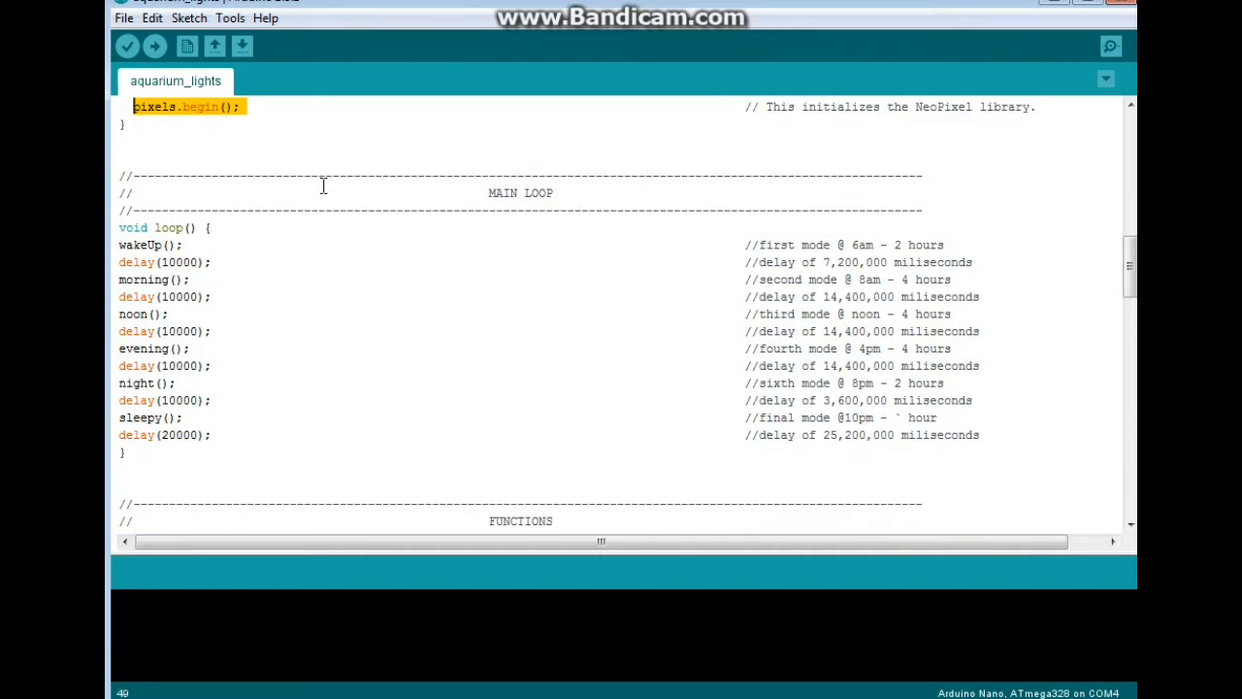
pyautogui.scroll(-3)
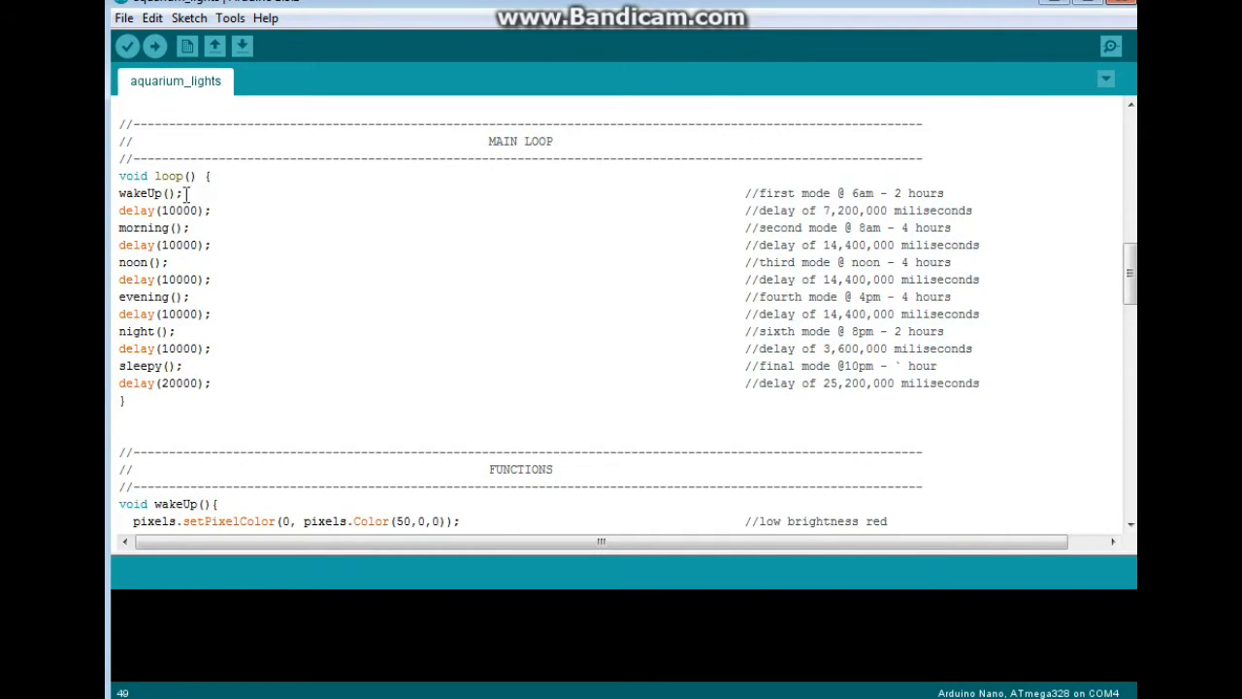
pyautogui.moveTo(141, 209)
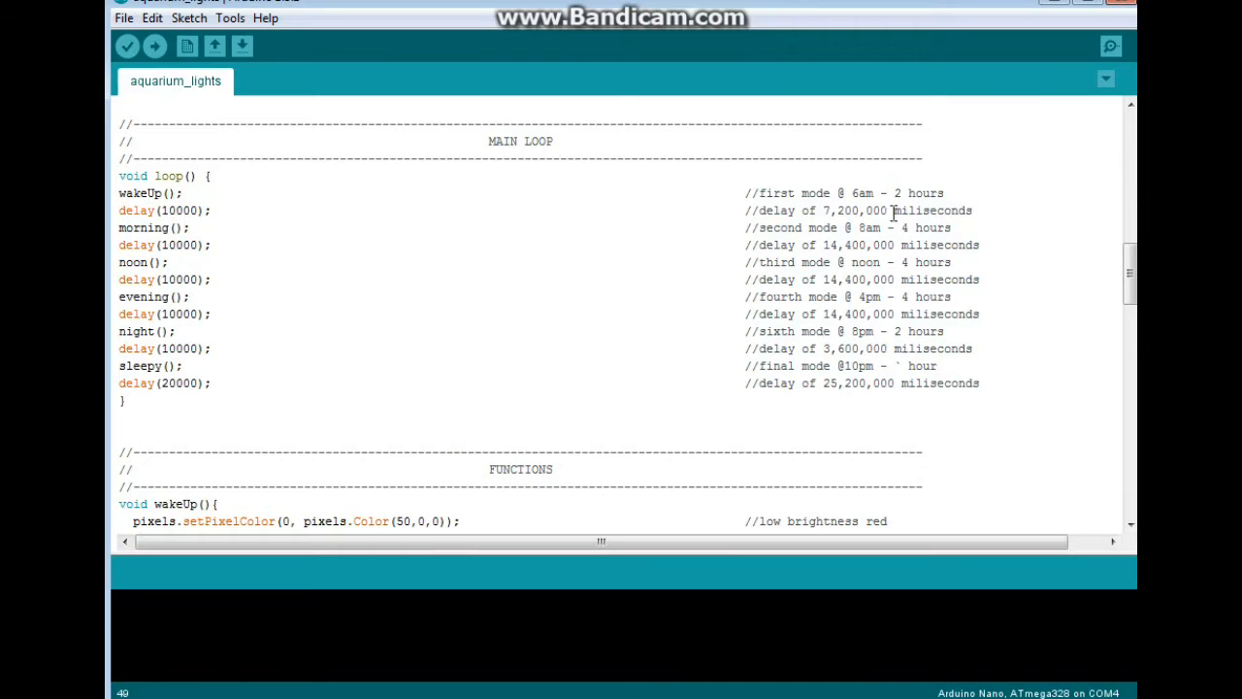
pyautogui.doubleClick(855, 210)
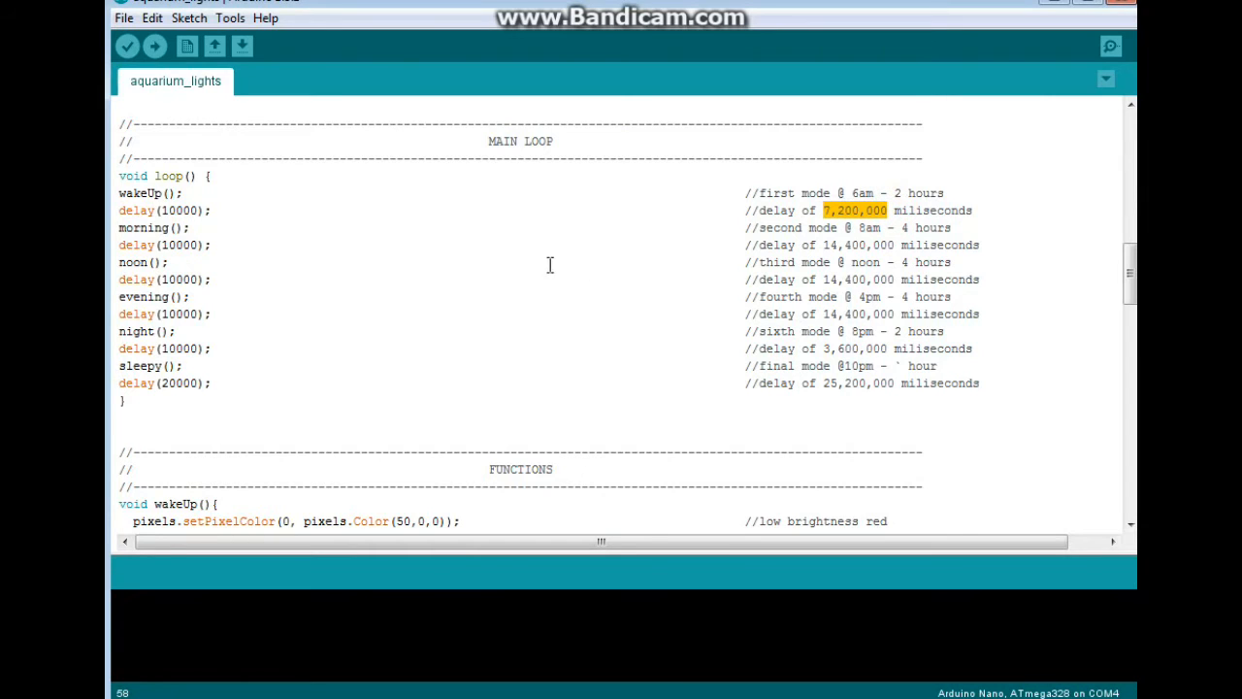
pyautogui.moveTo(373, 240)
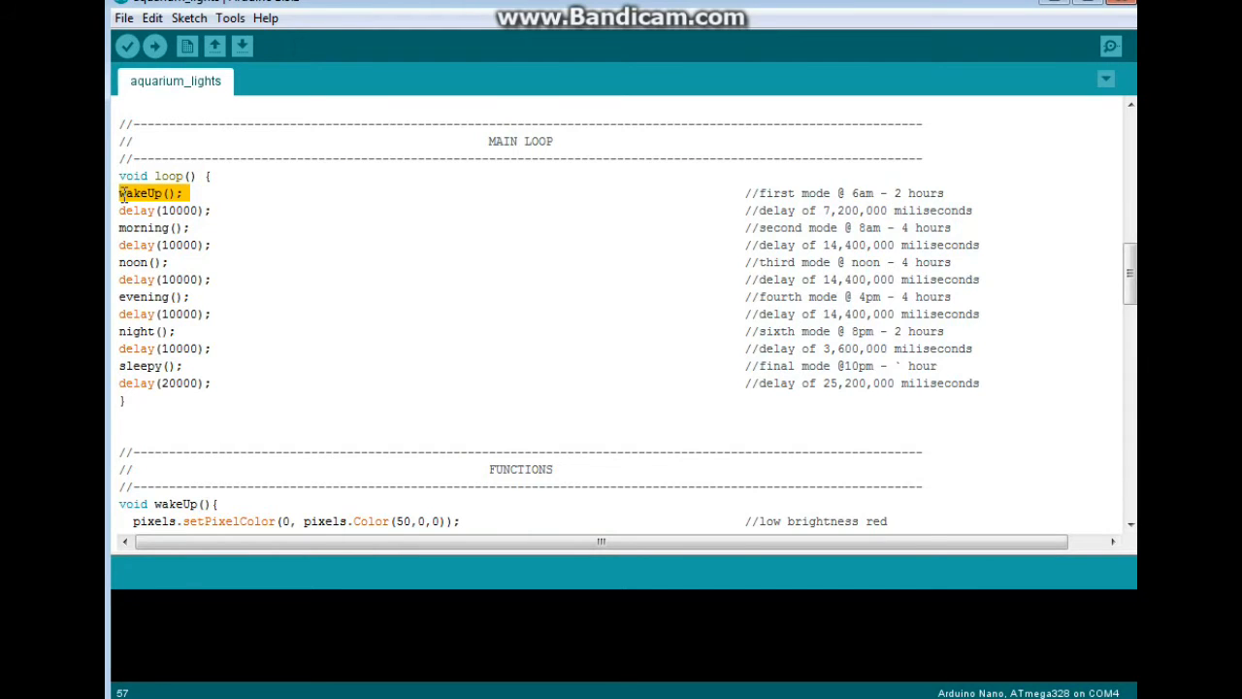
pyautogui.click(159, 227)
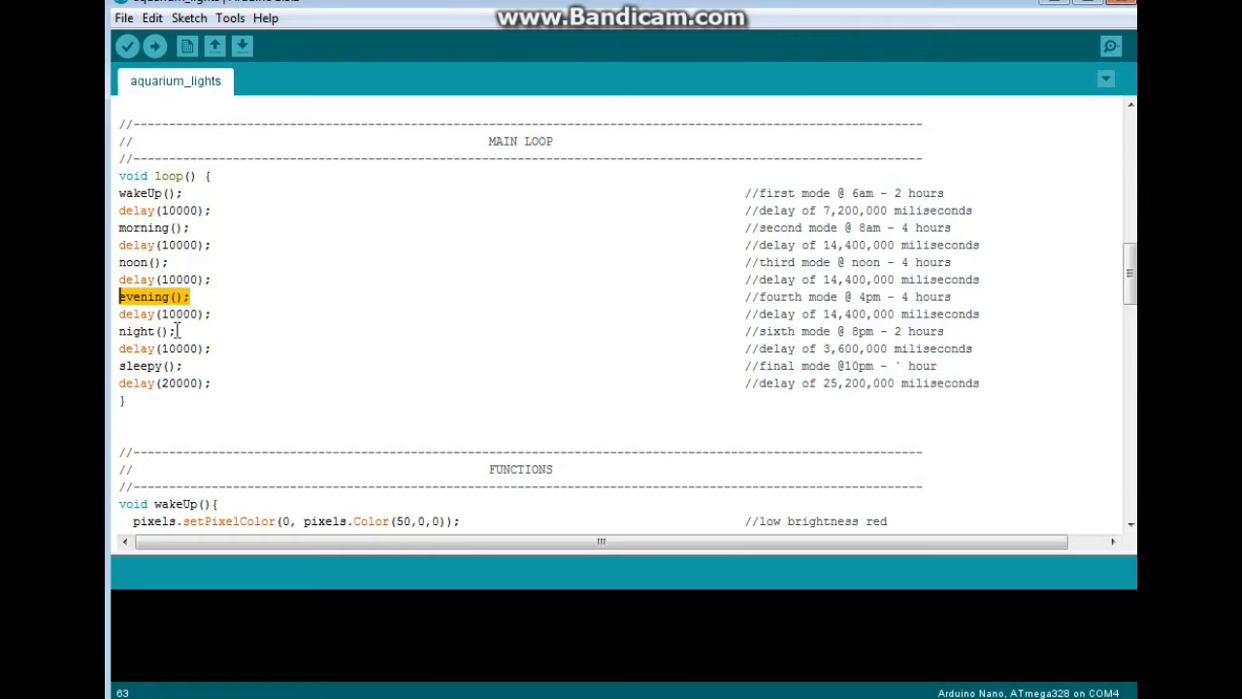
pyautogui.click(144, 330)
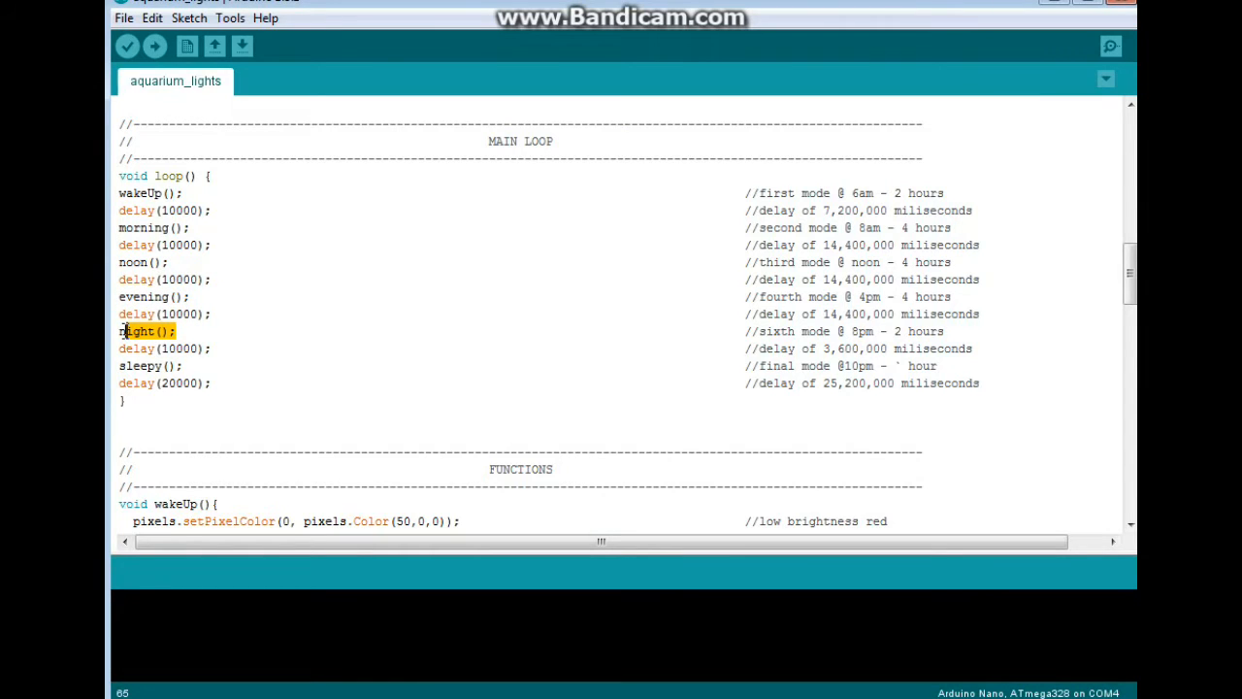
pyautogui.doubleClick(138, 330)
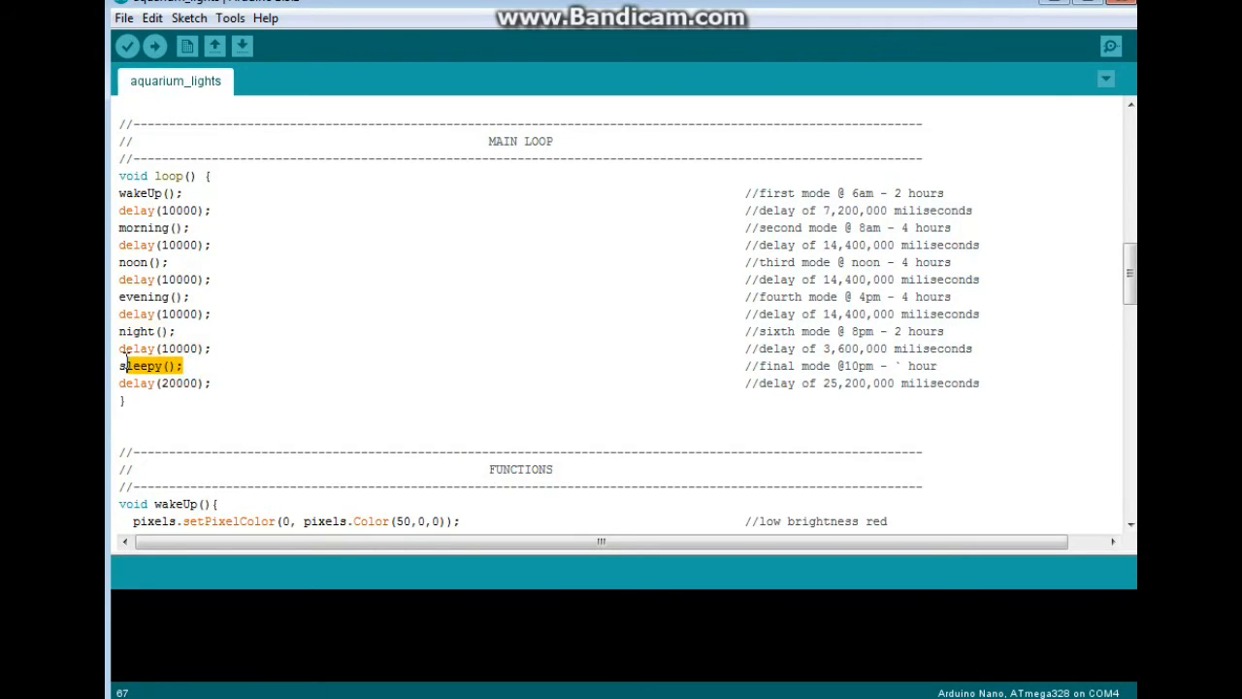
pyautogui.doubleClick(148, 365)
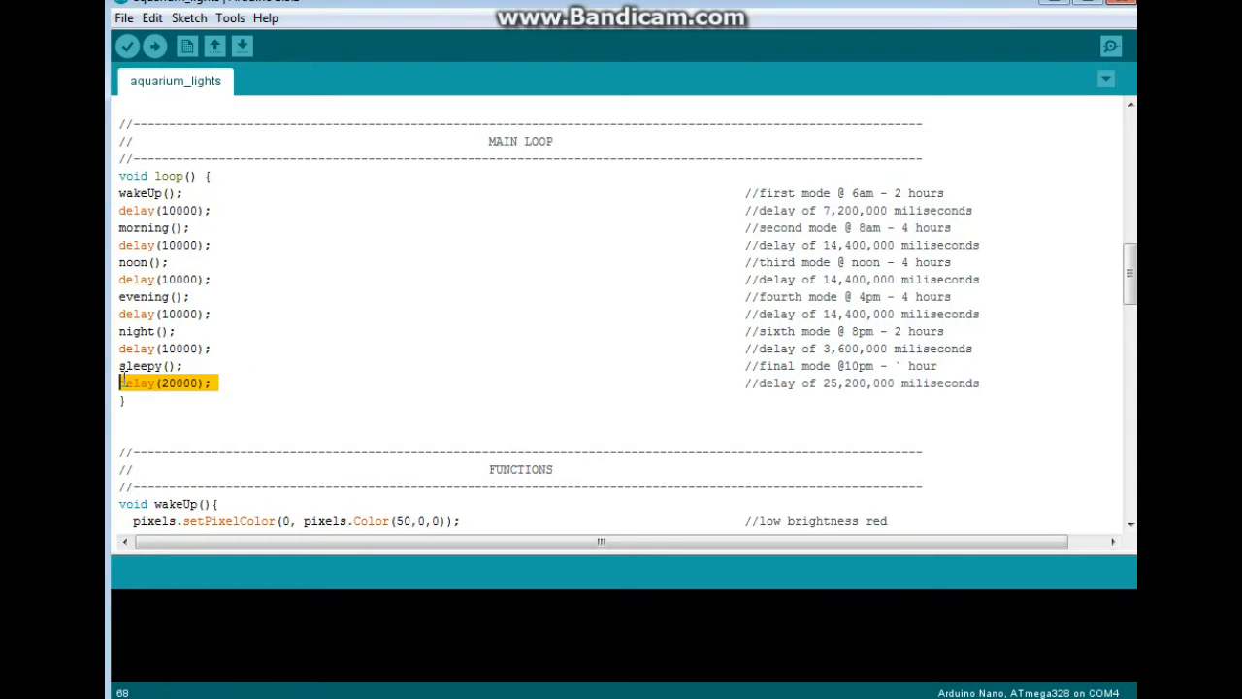
pyautogui.moveTo(349, 257)
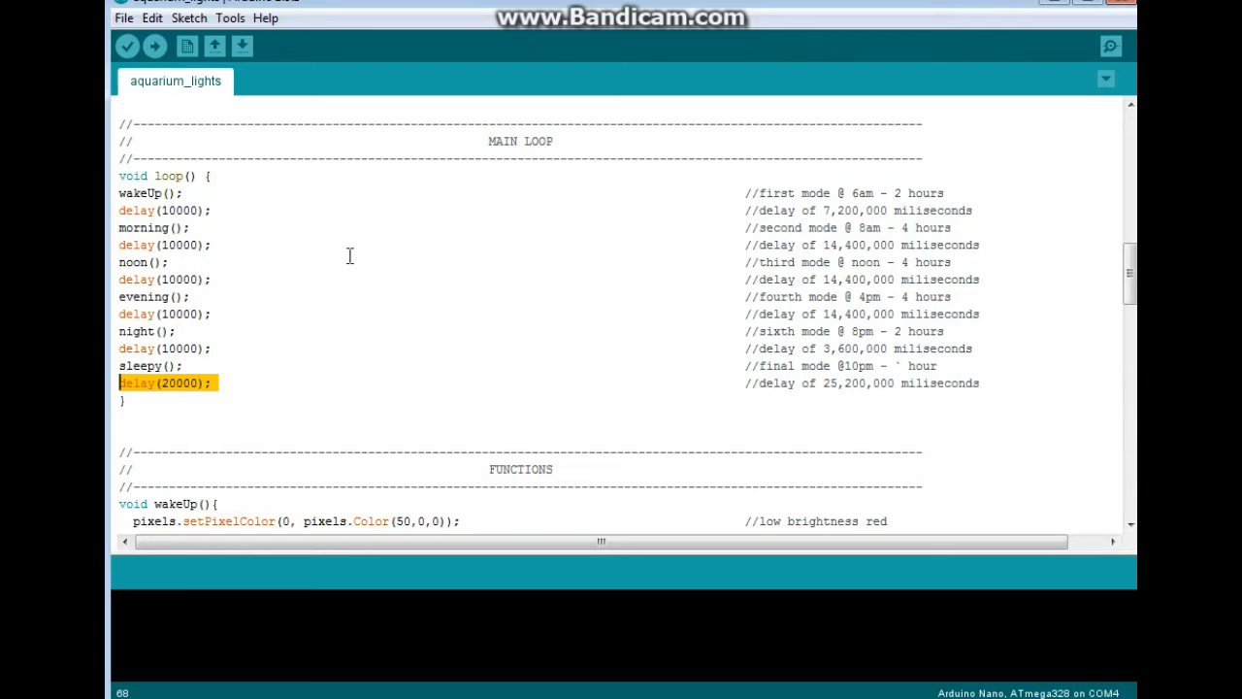
pyautogui.scroll(-3)
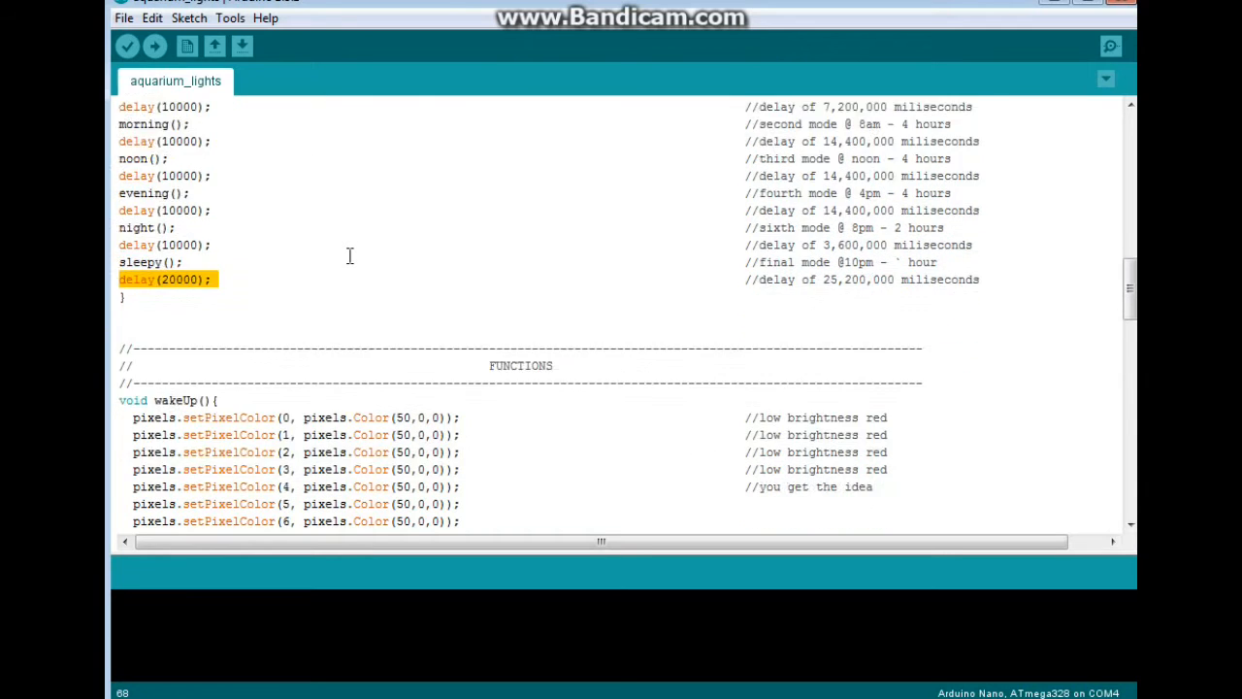
# Review wakeUp()'s setPixelColor calls with Color(50,0,0), the low-brightness-red comment and pixels.show().
pyautogui.scroll(-3)
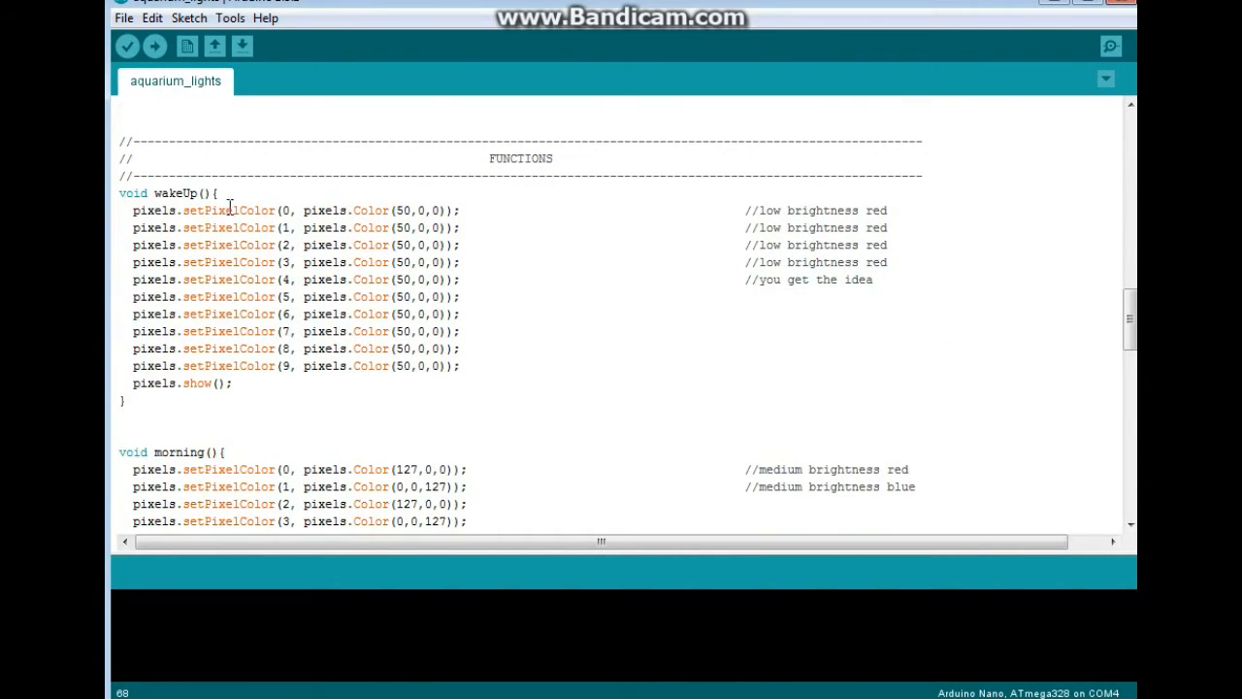
pyautogui.doubleClick(179, 192)
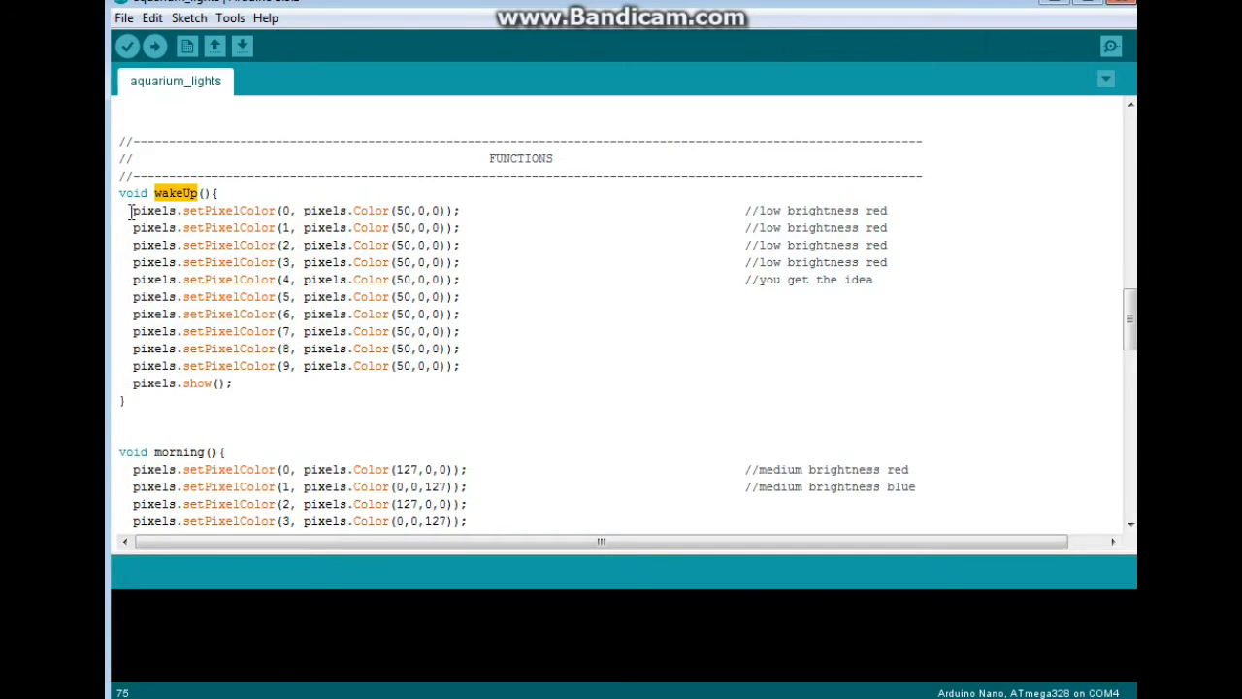
pyautogui.moveTo(132, 210); pyautogui.dragTo(245, 228)
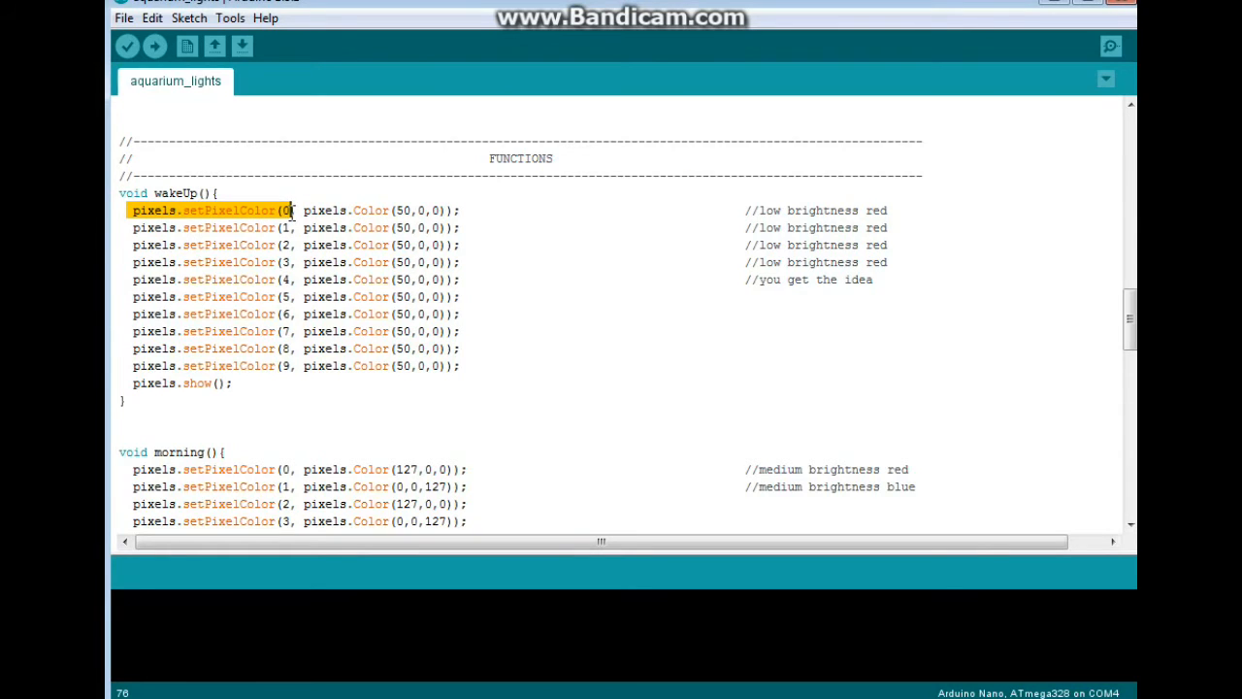
pyautogui.moveTo(291, 210); pyautogui.dragTo(339, 227)
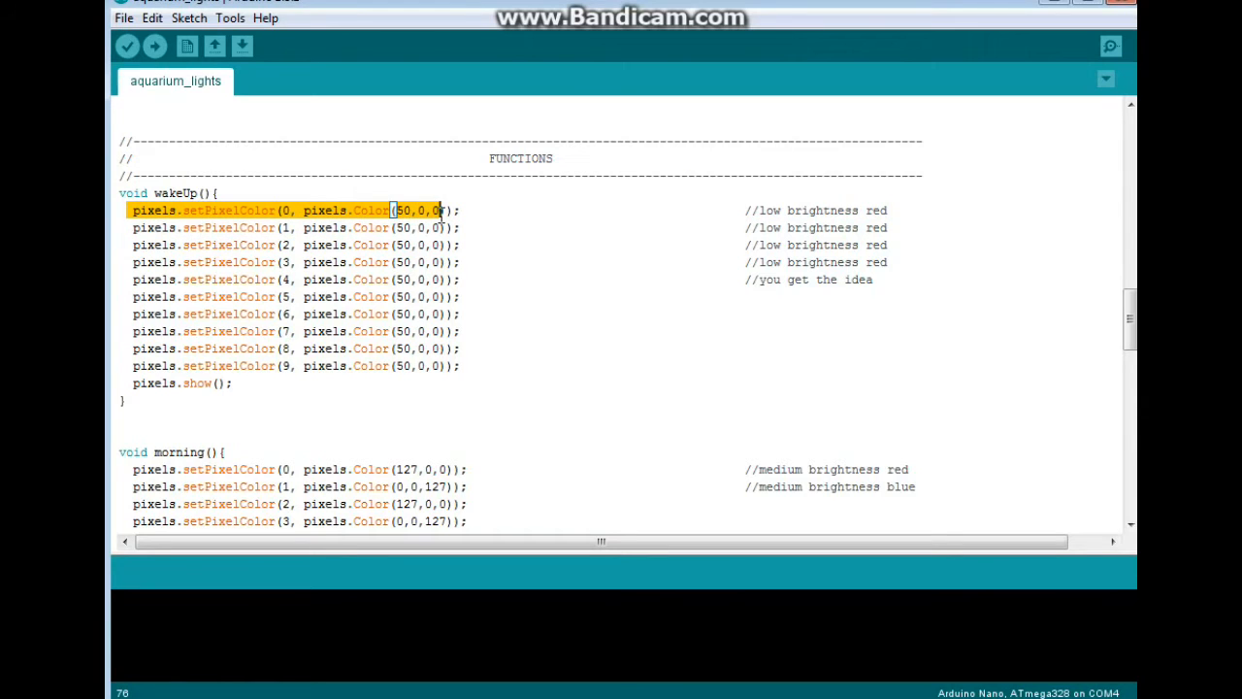
pyautogui.click(404, 209)
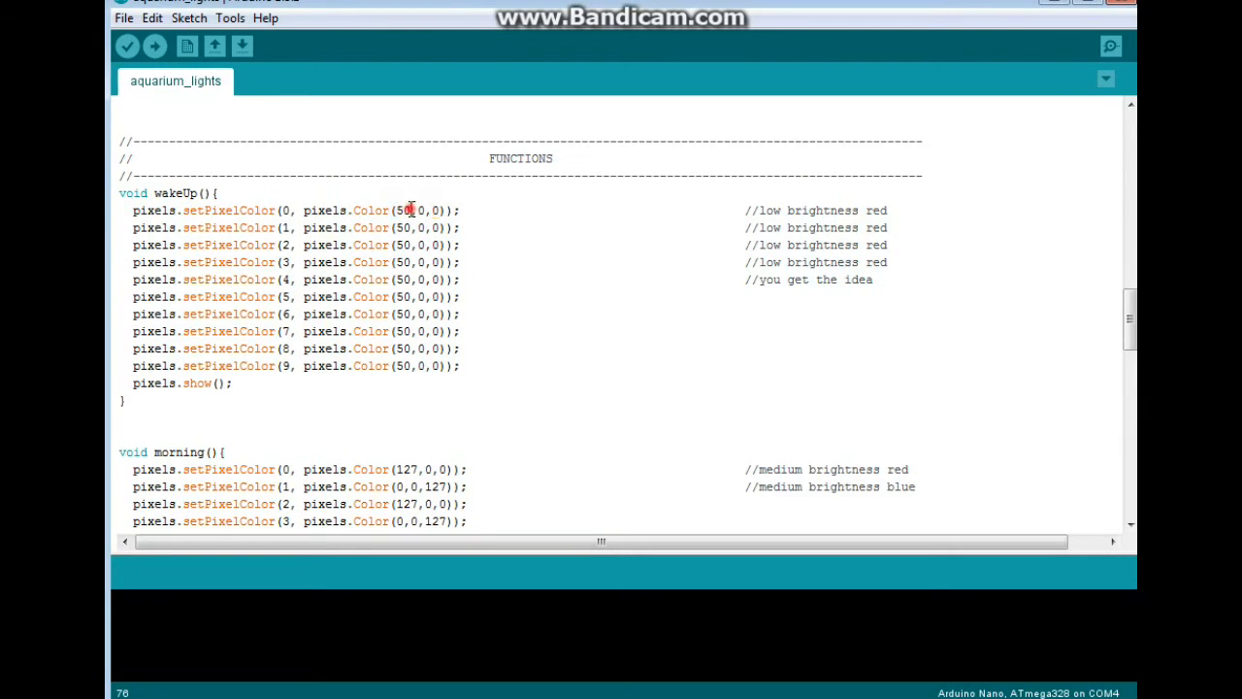
pyautogui.doubleClick(404, 210)
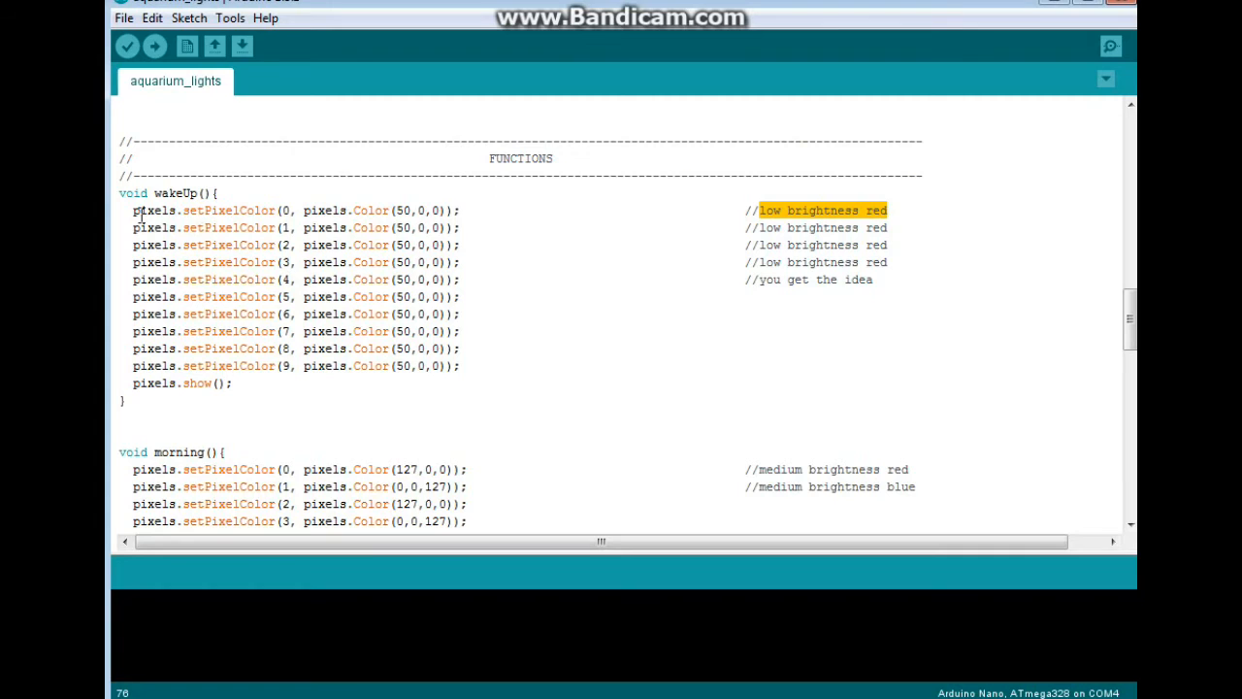
pyautogui.moveTo(132, 210); pyautogui.dragTo(464, 365)
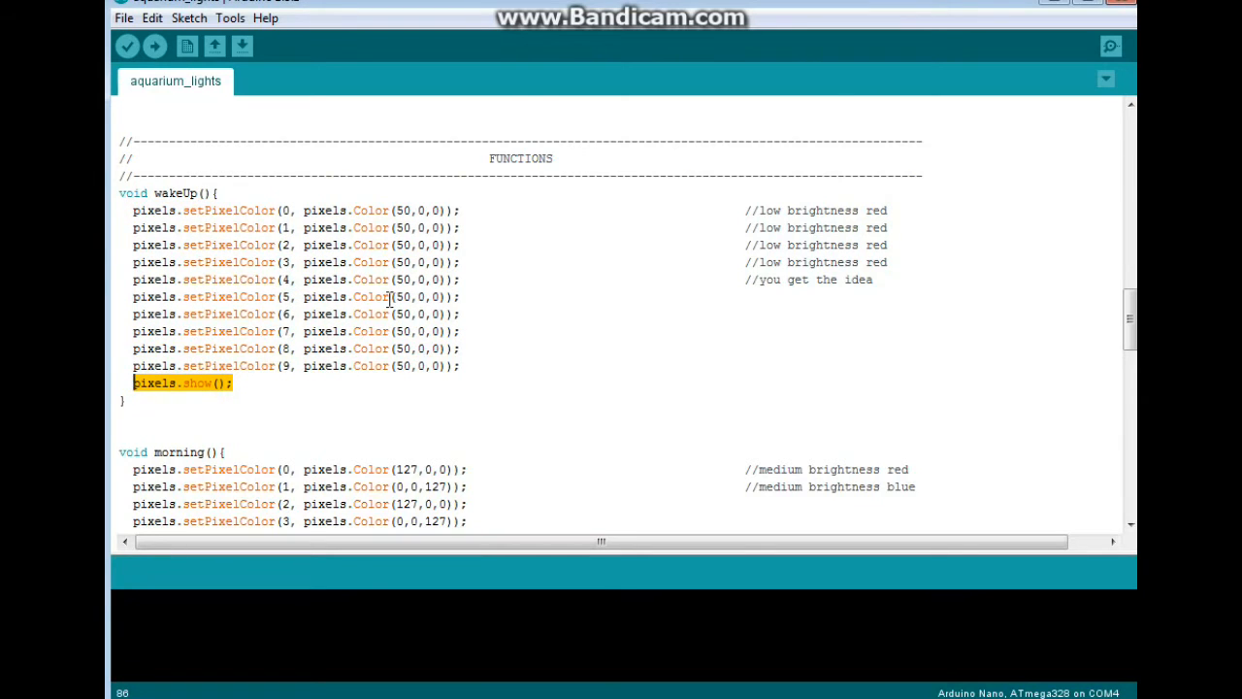
pyautogui.scroll(-3)
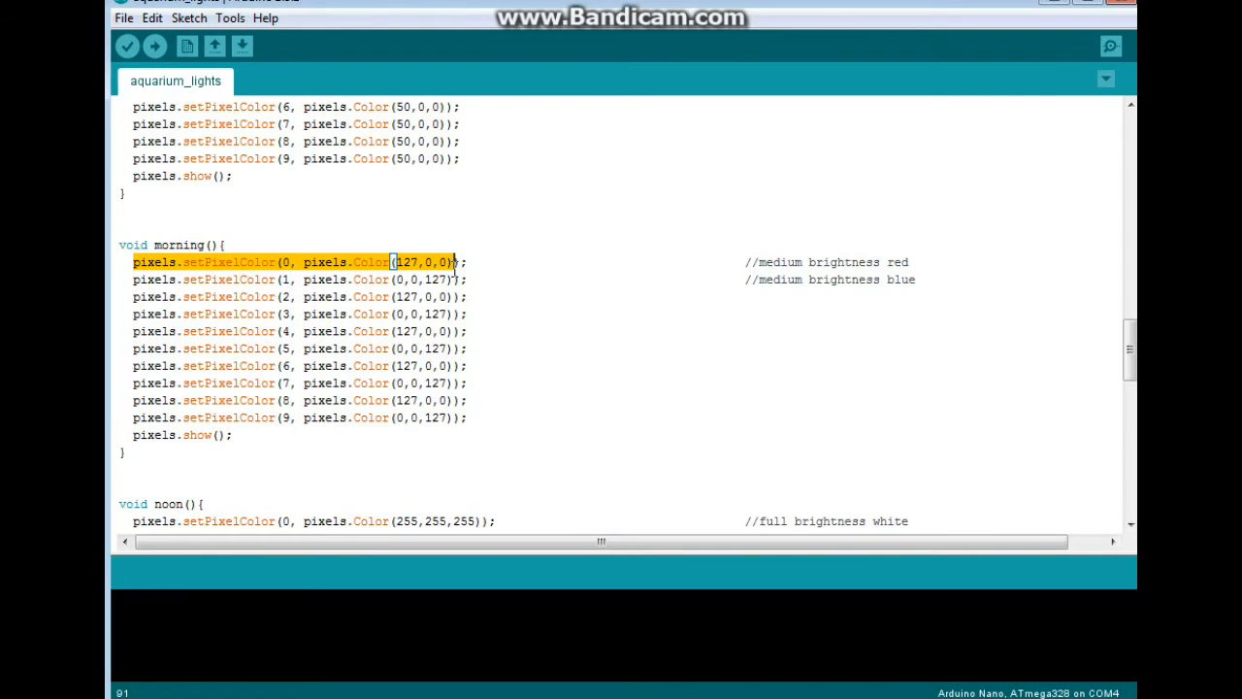
# Point out morning()'s alternating Color(127,0,0) red and Color(0,0,127) blue pixel lines.
pyautogui.click(132, 280)
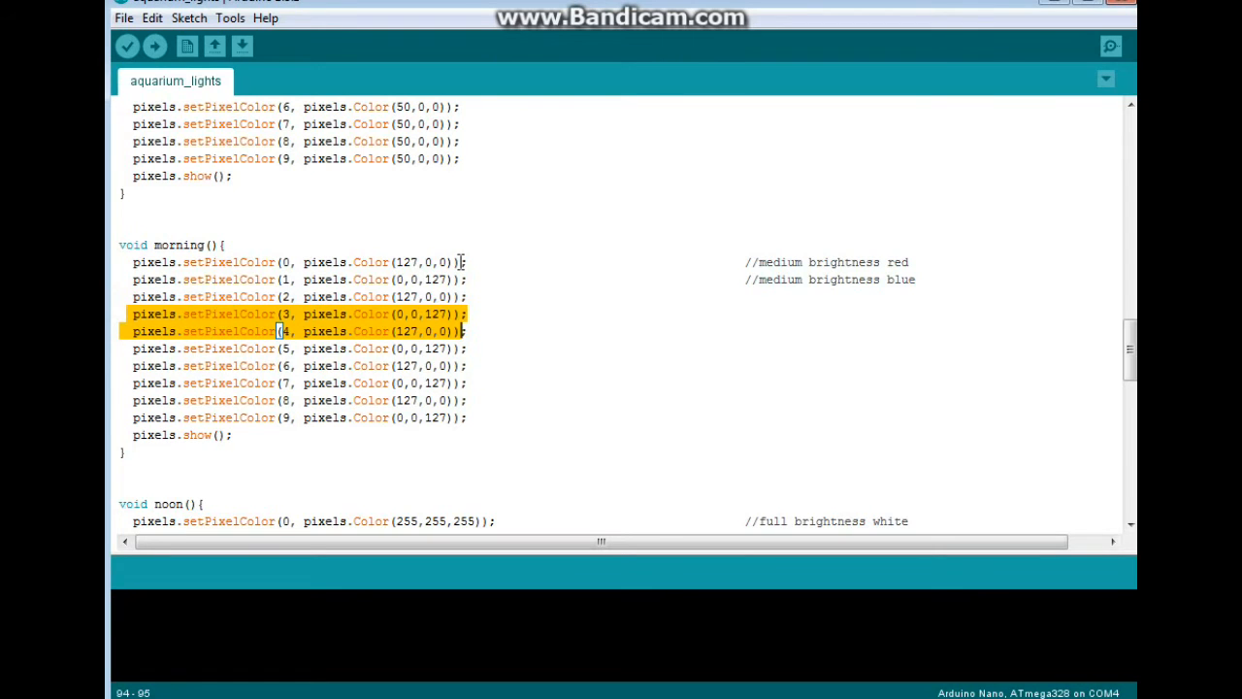
# Review noon()'s full-white Color(255,255,255) and medium-blue Color(0,0,127) pixel lines, moving toward evening().
pyautogui.scroll(-3)
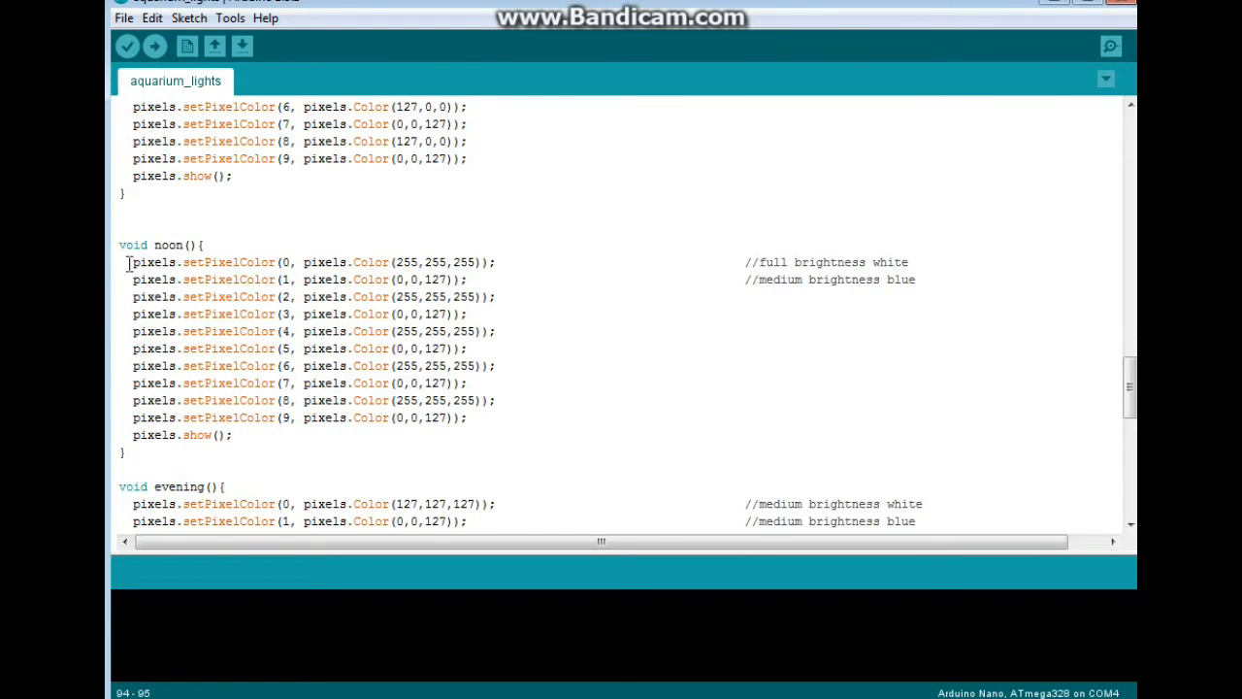
pyautogui.moveTo(132, 260); pyautogui.dragTo(476, 261)
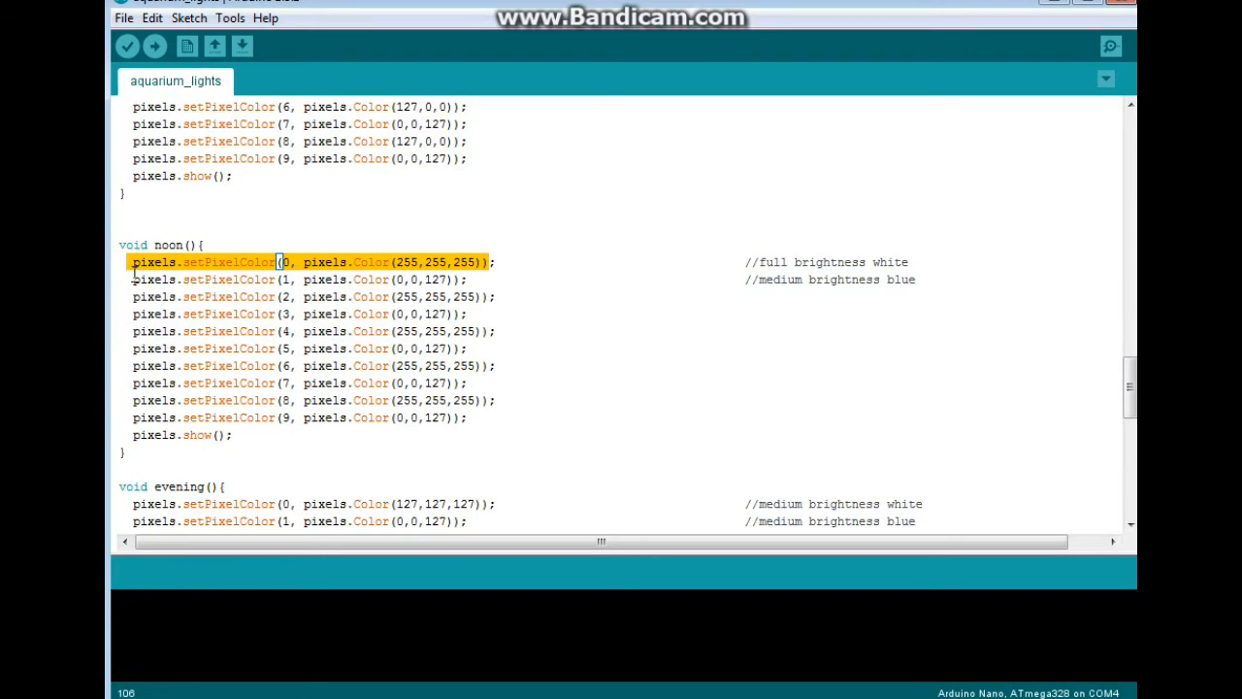
pyautogui.click(477, 280)
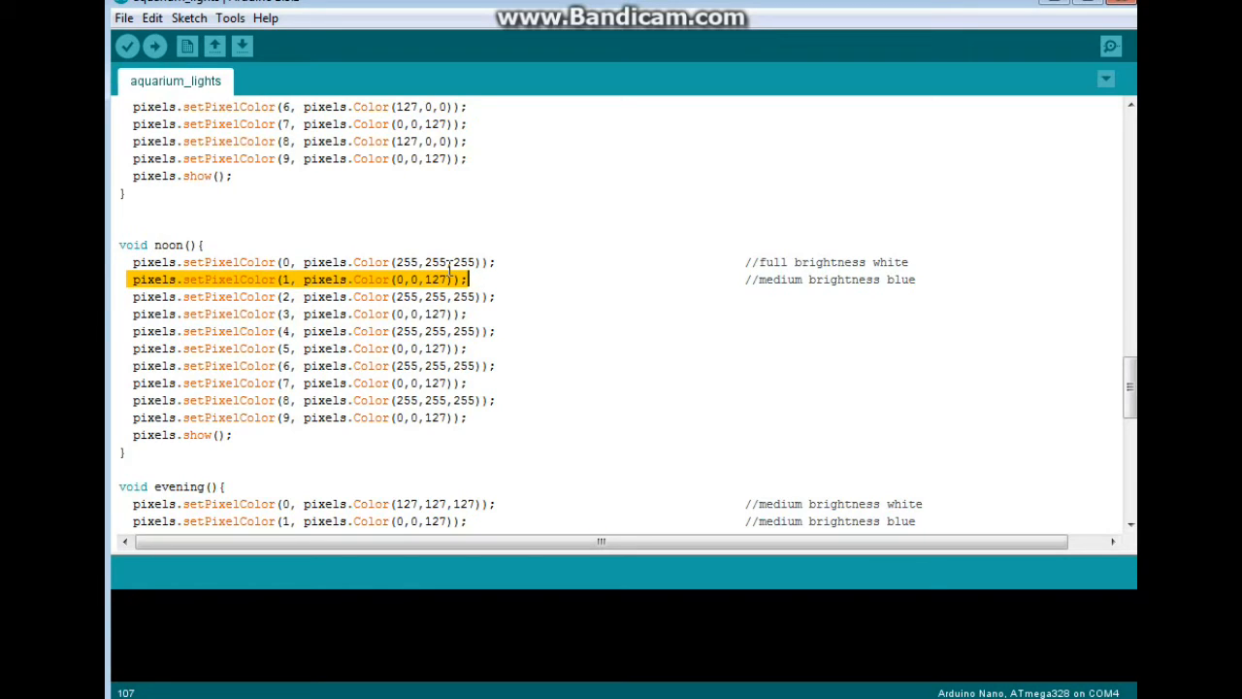
pyautogui.moveTo(309, 253)
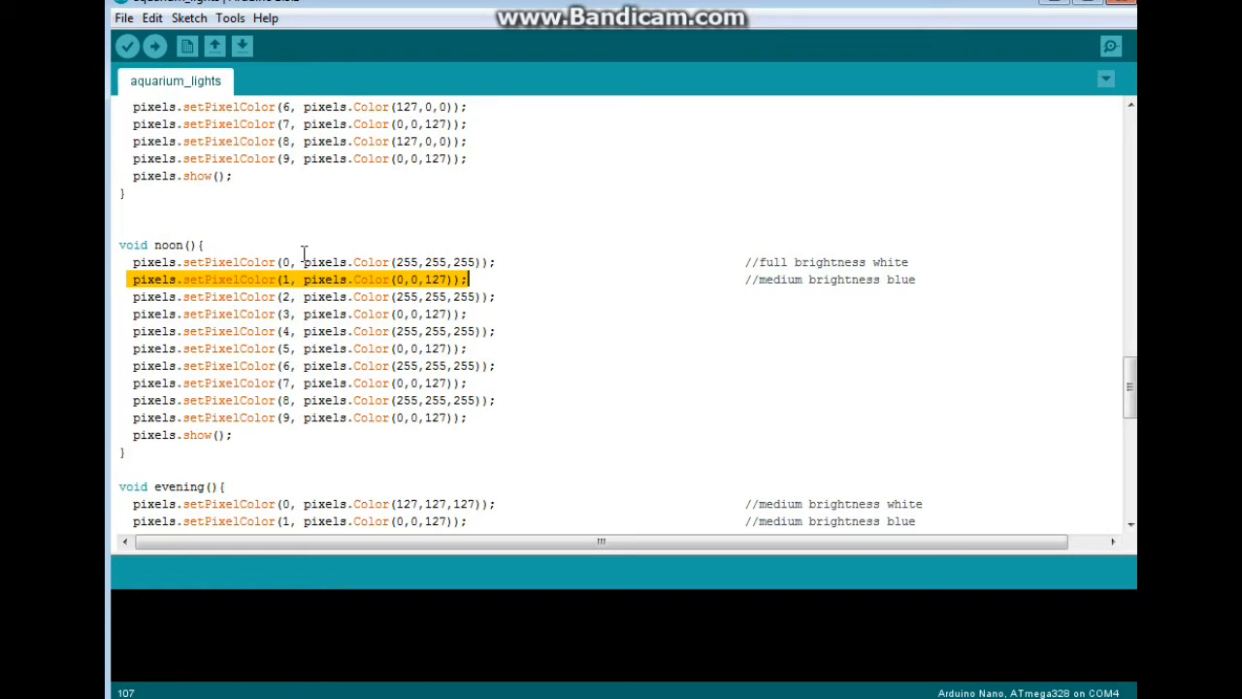
pyautogui.scroll(-3)
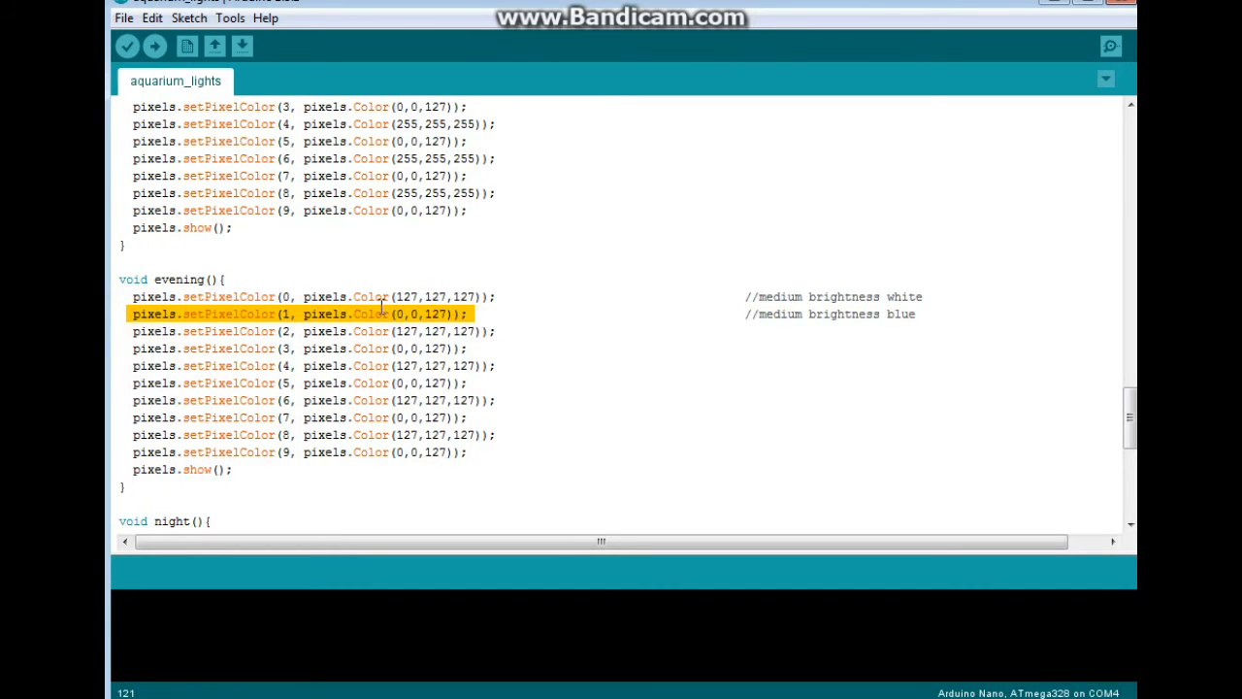
# Select all ten full-brightness-blue setPixelColor lines in night() and move on to sleepy().
pyautogui.scroll(-3)
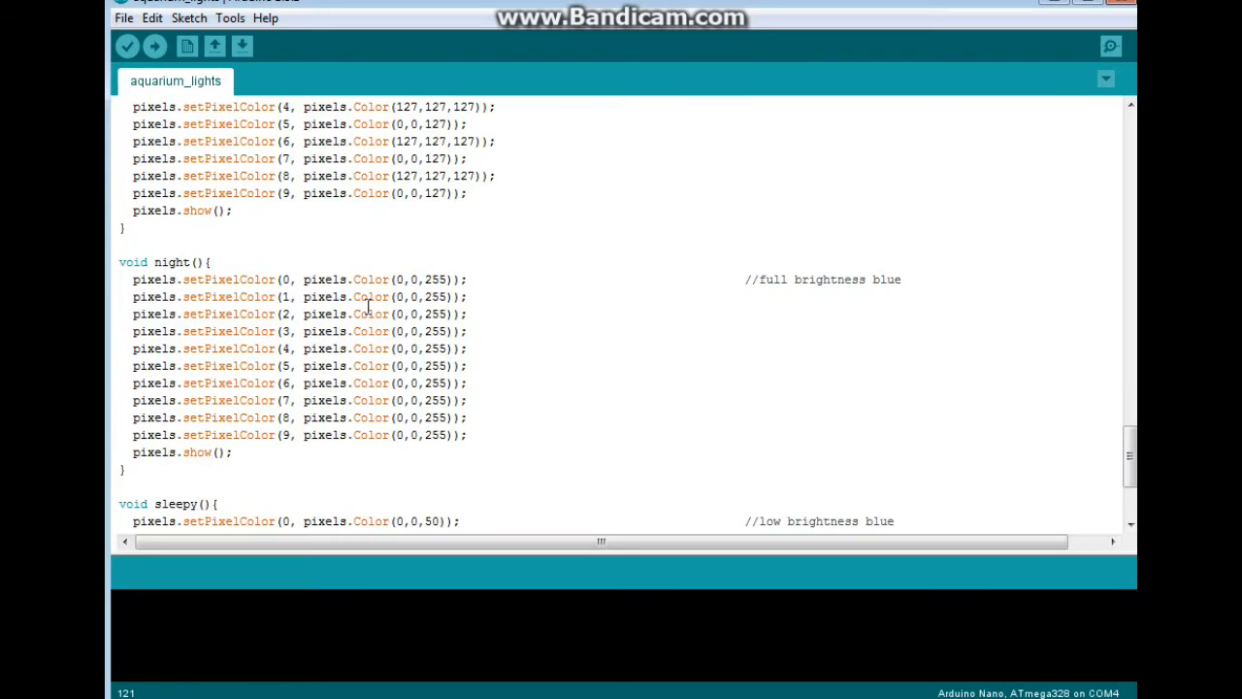
pyautogui.moveTo(132, 279); pyautogui.dragTo(447, 382)
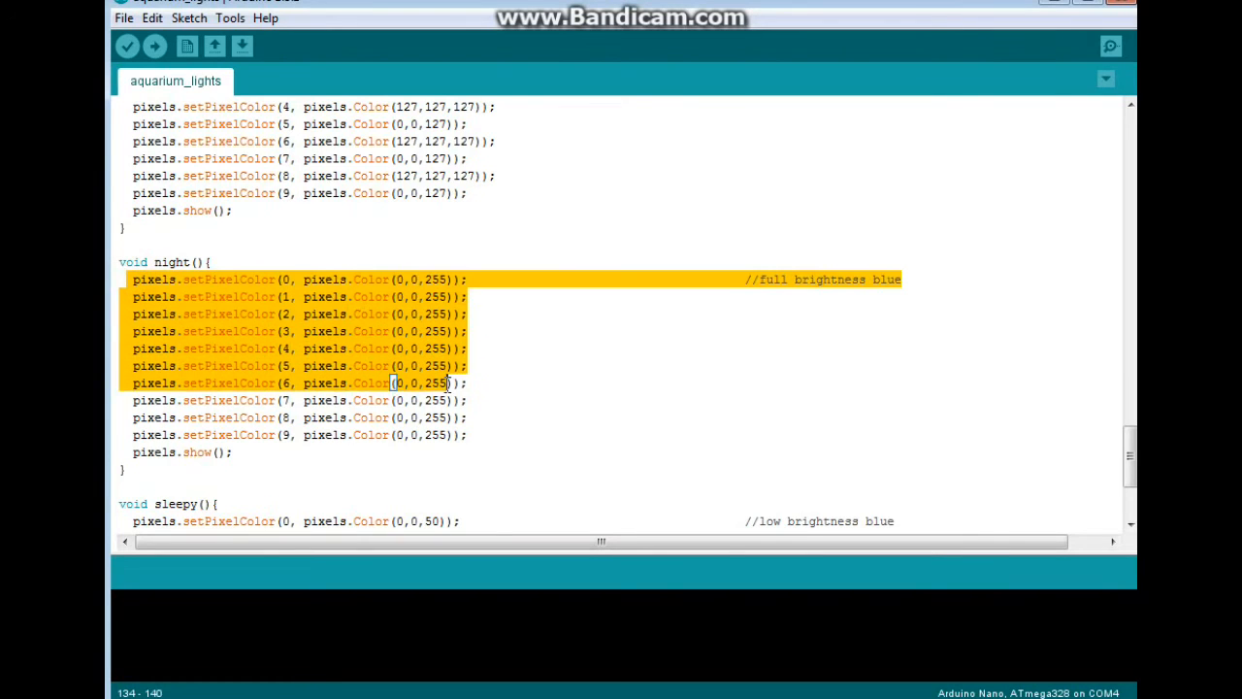
pyautogui.moveTo(466, 382); pyautogui.dragTo(466, 435)
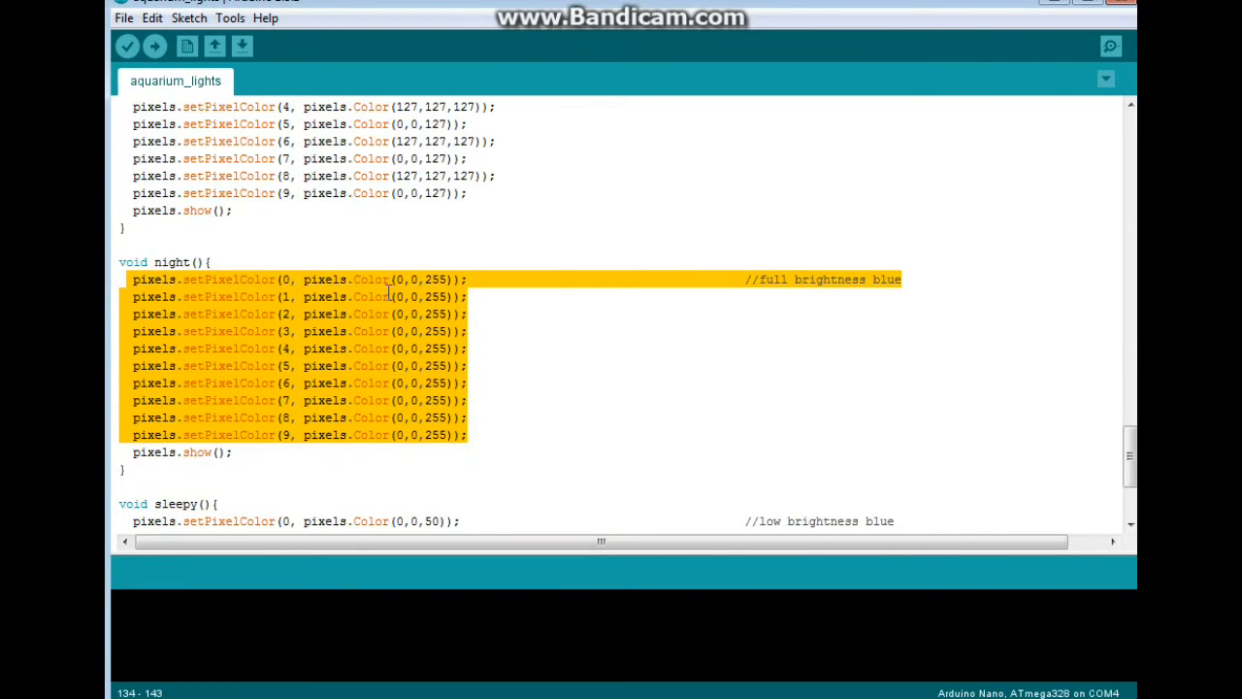
pyautogui.scroll(-3)
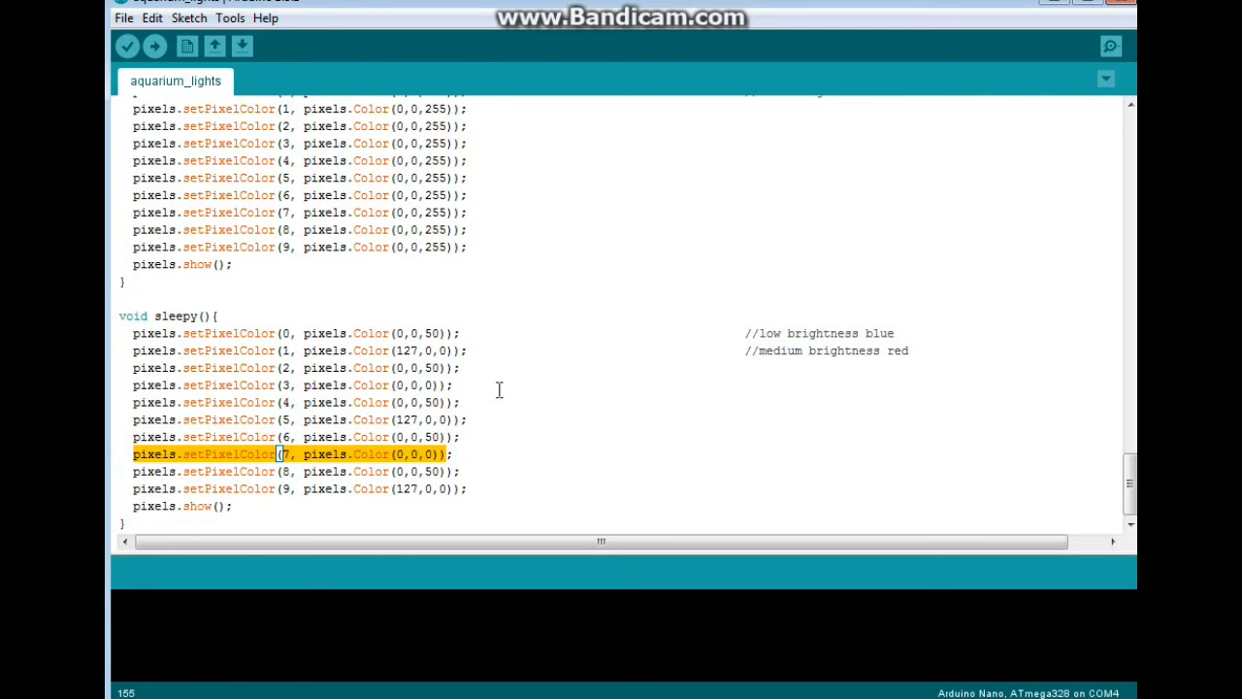
pyautogui.moveTo(489, 345)
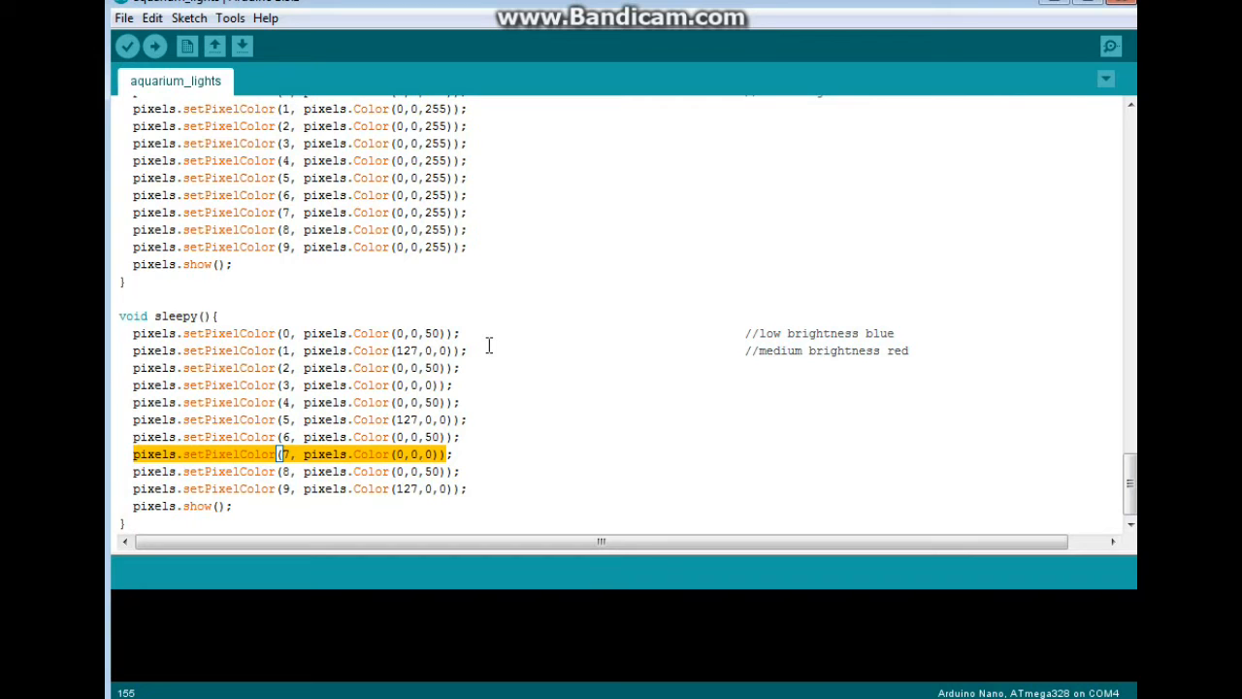